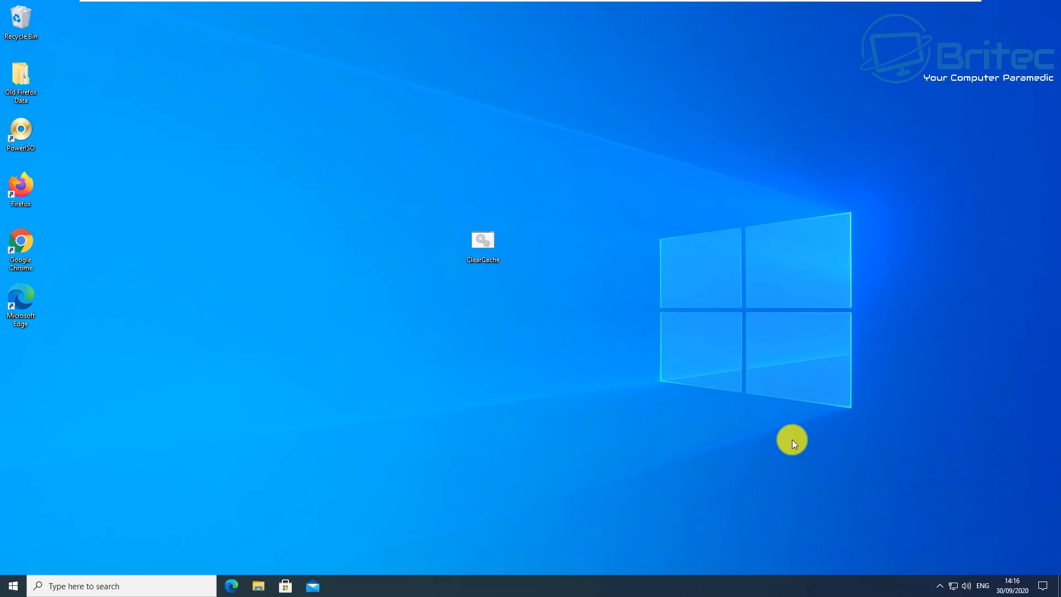
pyautogui.moveTo(744, 434)
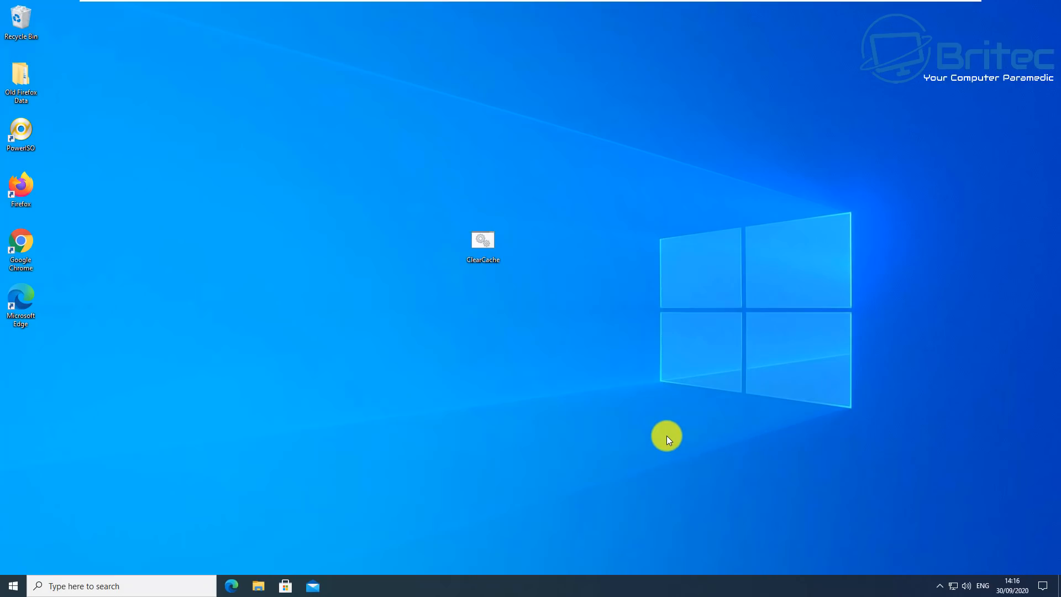
# Open the ClearCache script to review its commands, then close it.
pyautogui.click(482, 241)
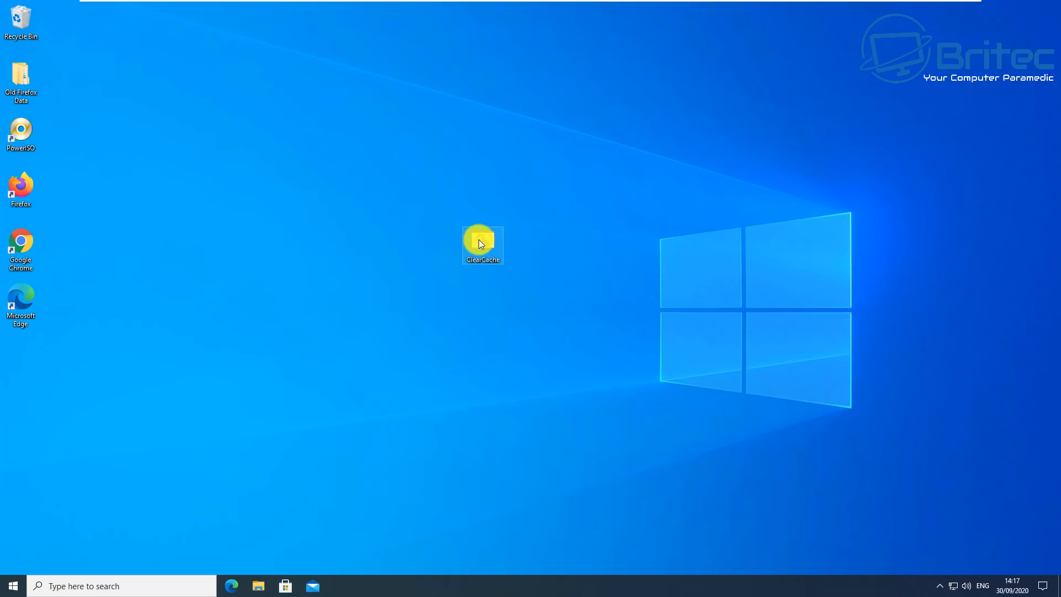
pyautogui.doubleClick(483, 240)
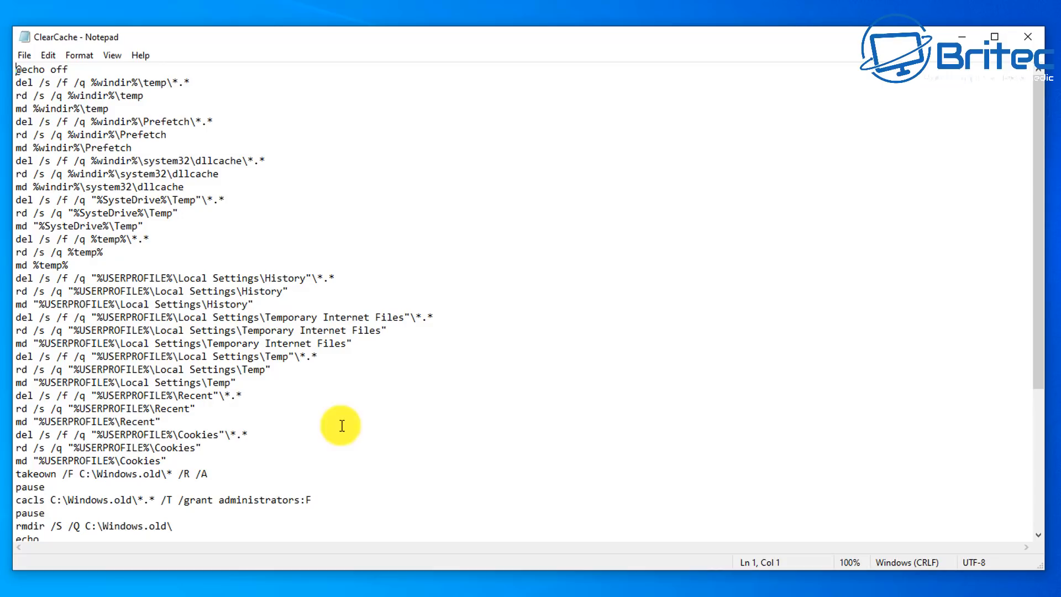
pyautogui.moveTo(359, 428)
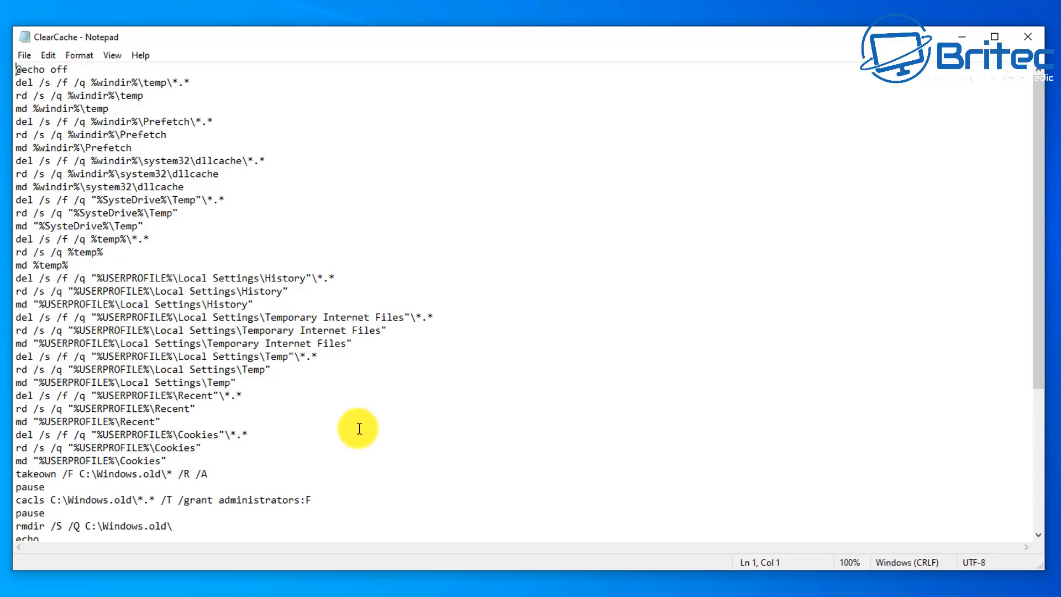
pyautogui.moveTo(268, 237)
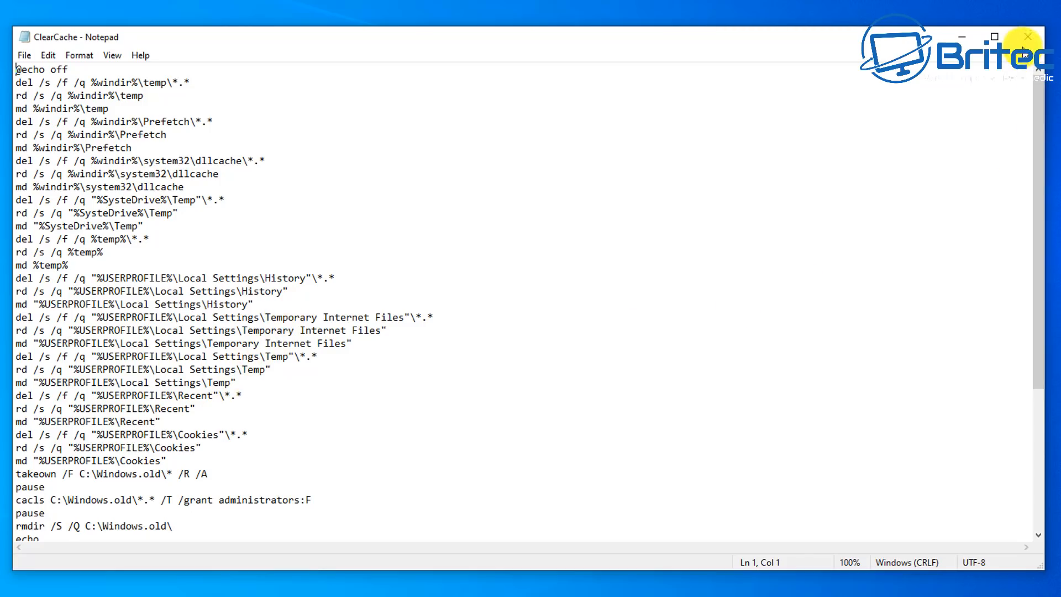
pyautogui.click(1027, 37)
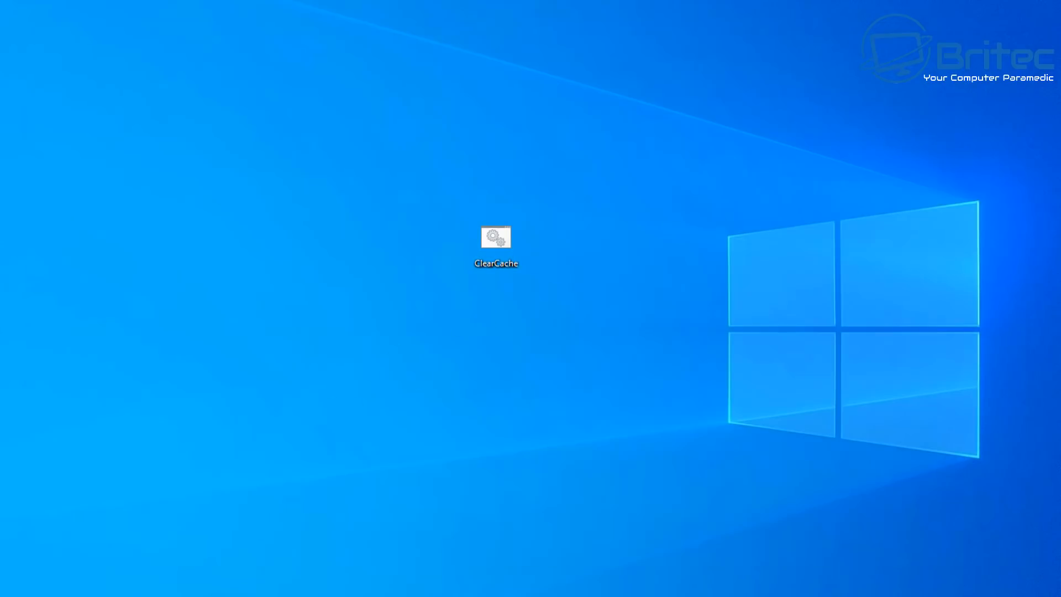
# Open Local Disk (C:) in File Explorer to check for Windows.old.
pyautogui.doubleClick(495, 237)
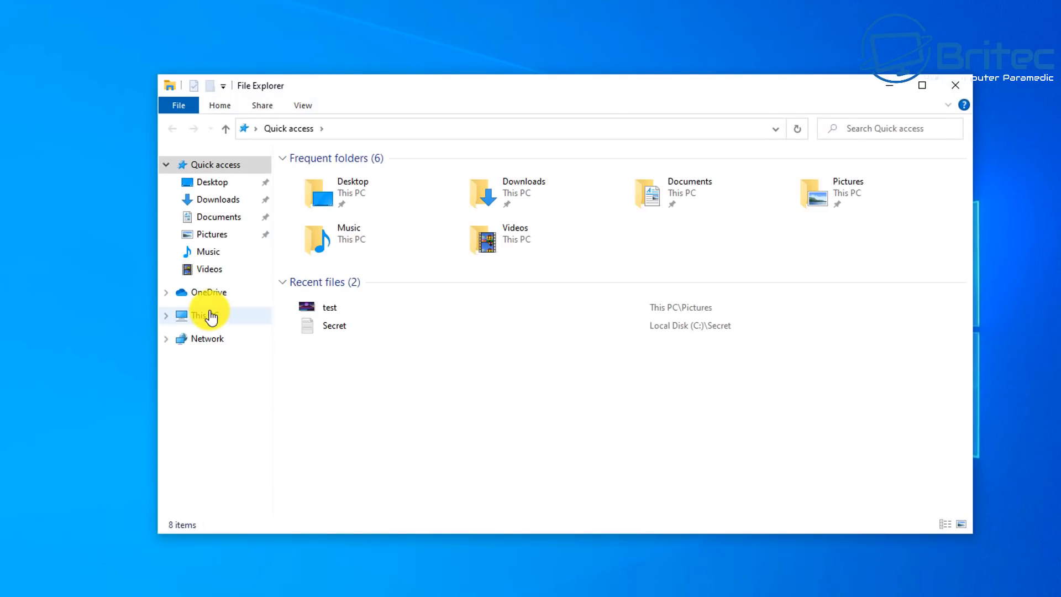
pyautogui.click(204, 314)
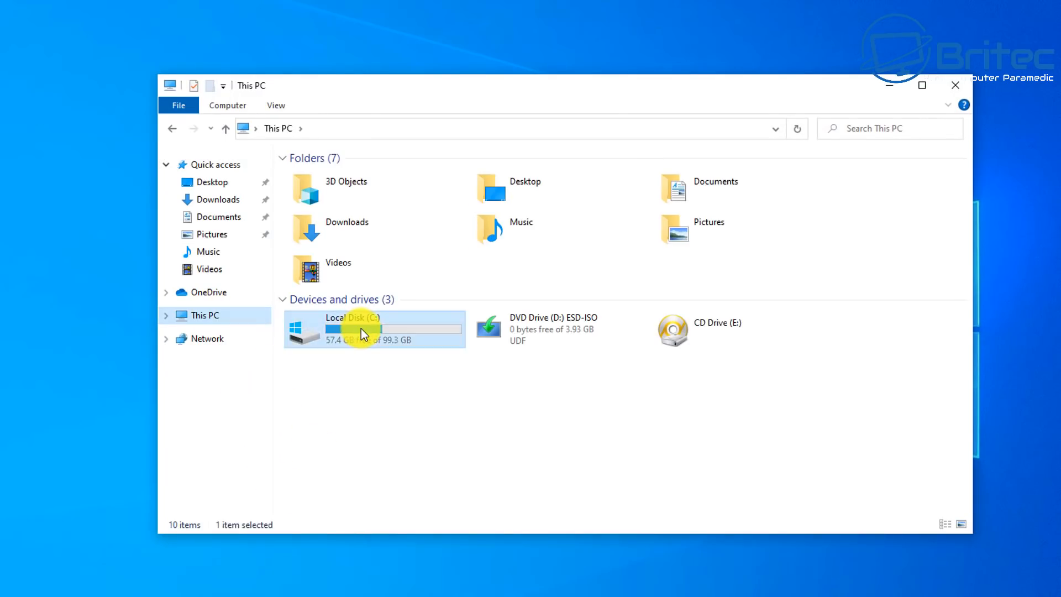
pyautogui.doubleClick(372, 329)
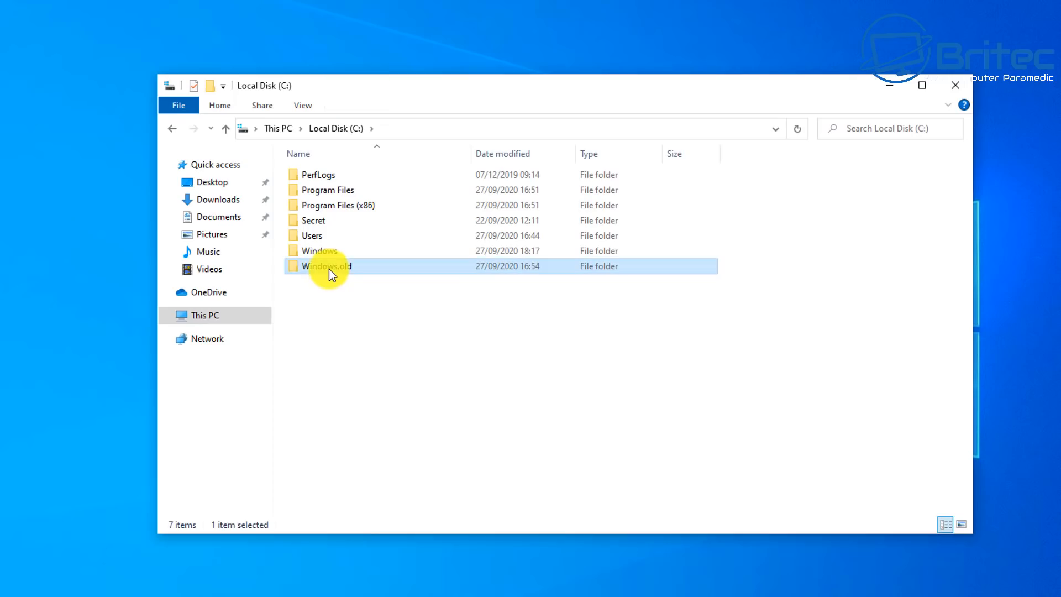
pyautogui.moveTo(332, 265)
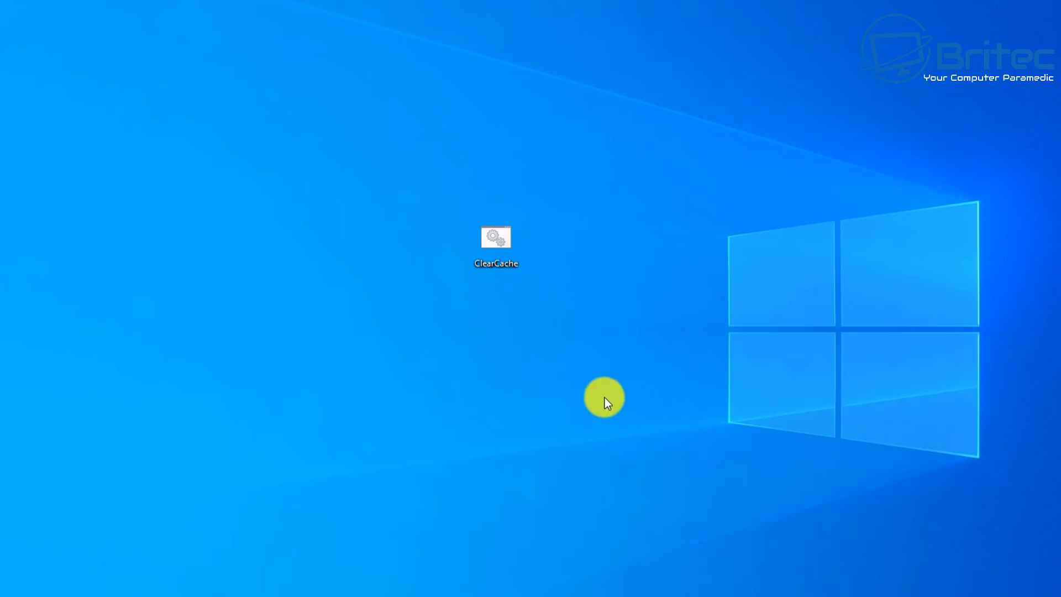
# Run ClearCache as administrator and approve the User Account Control prompt.
pyautogui.rightClick(495, 237)
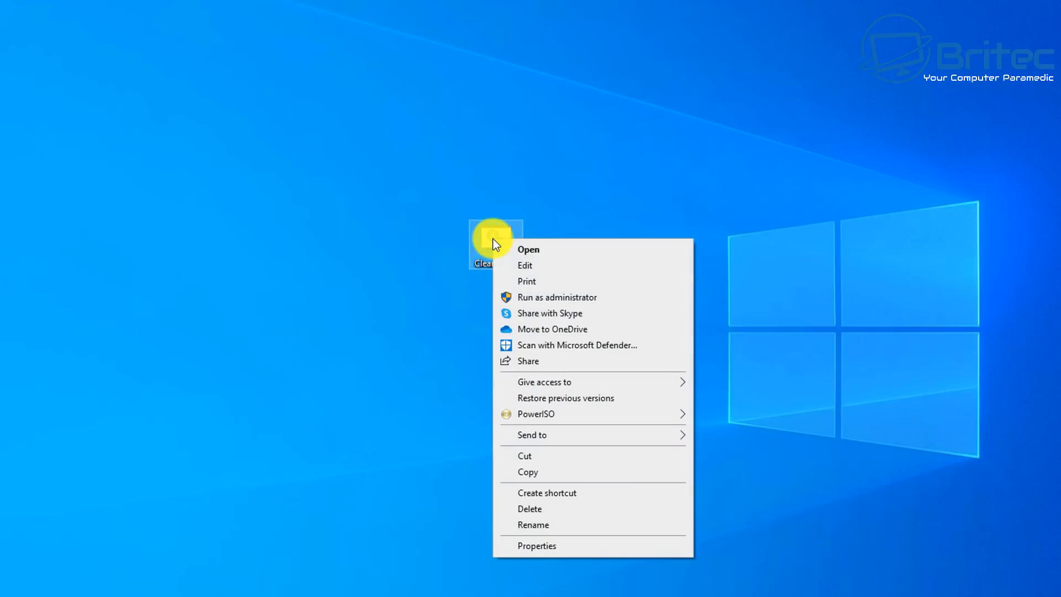
pyautogui.moveTo(532, 301)
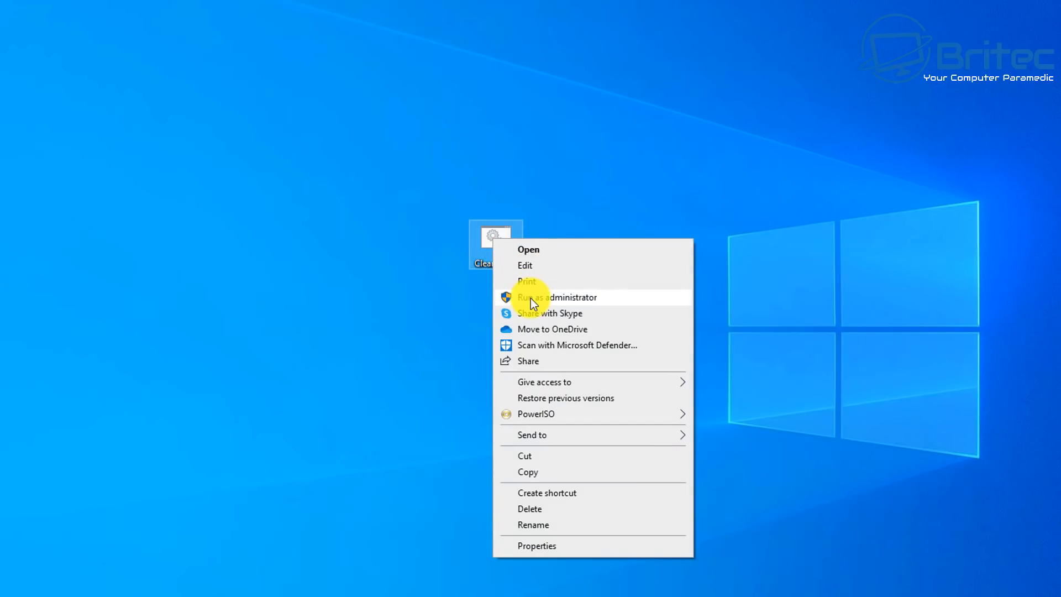
pyautogui.click(556, 297)
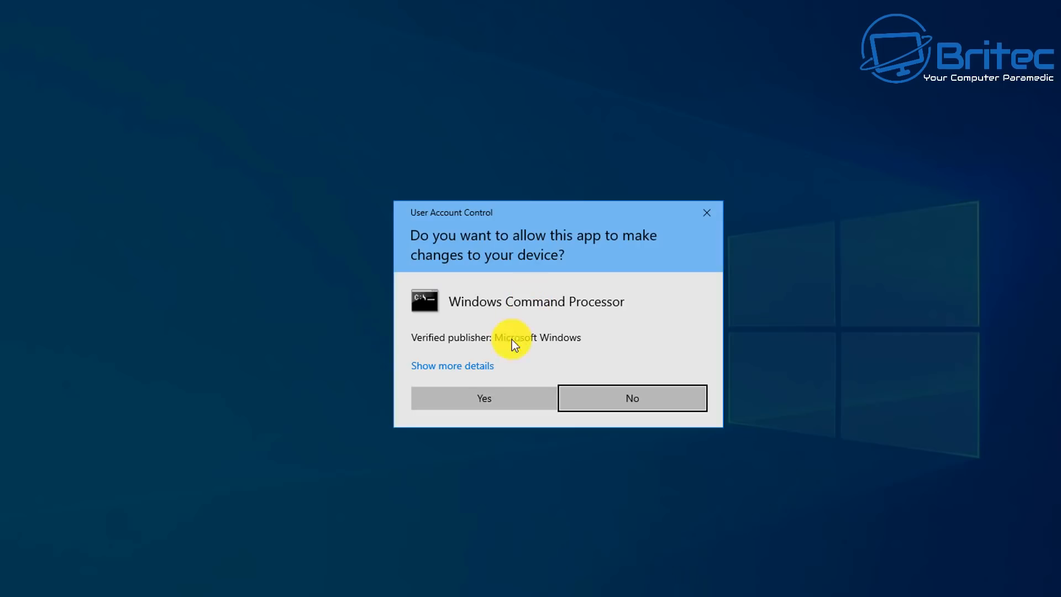
pyautogui.click(483, 398)
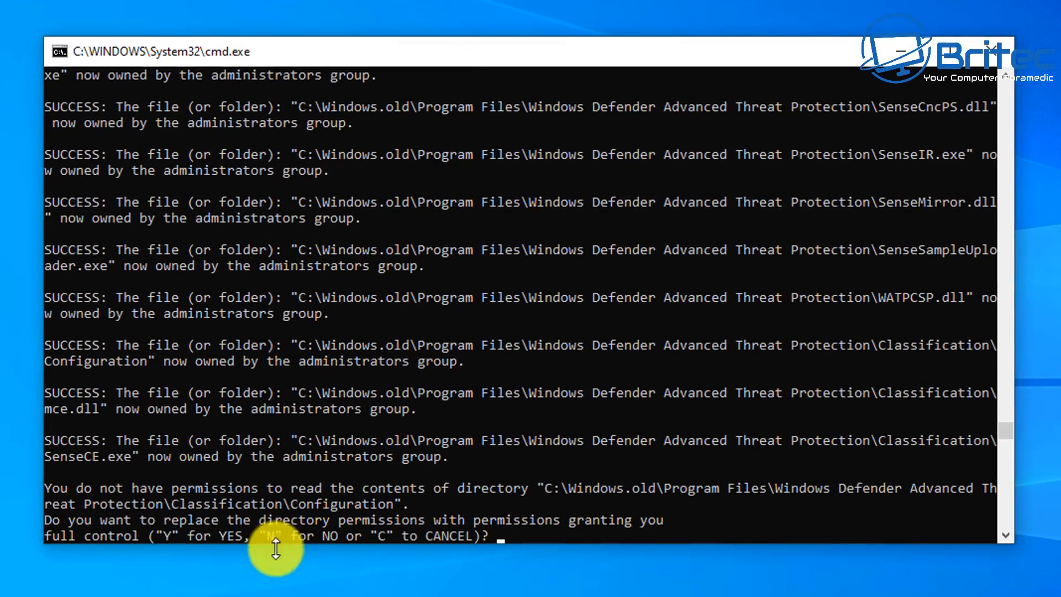
pyautogui.moveTo(103, 507)
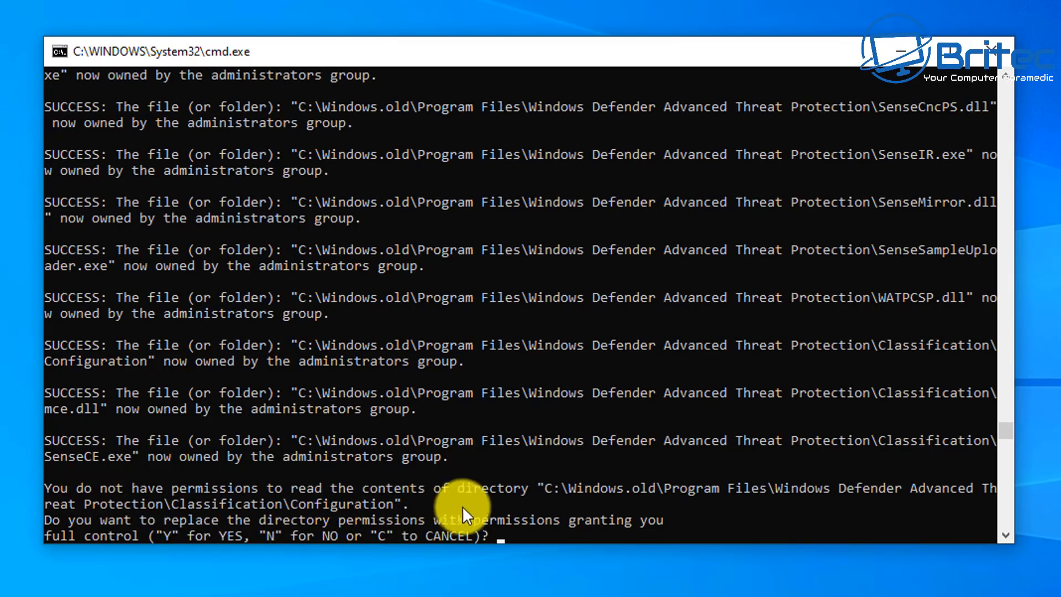
pyautogui.moveTo(798, 507)
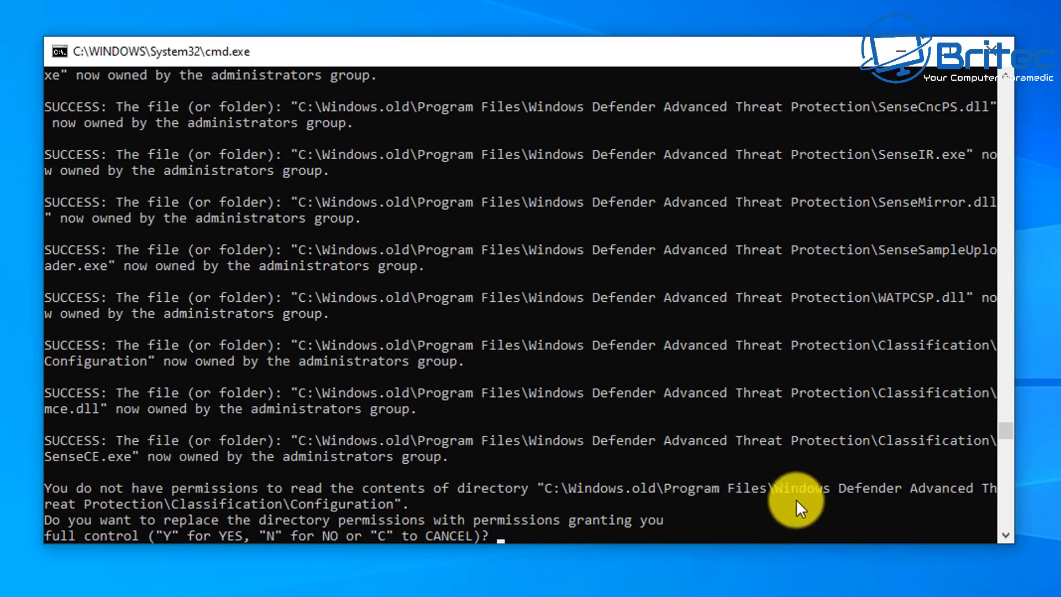
pyautogui.moveTo(358, 488)
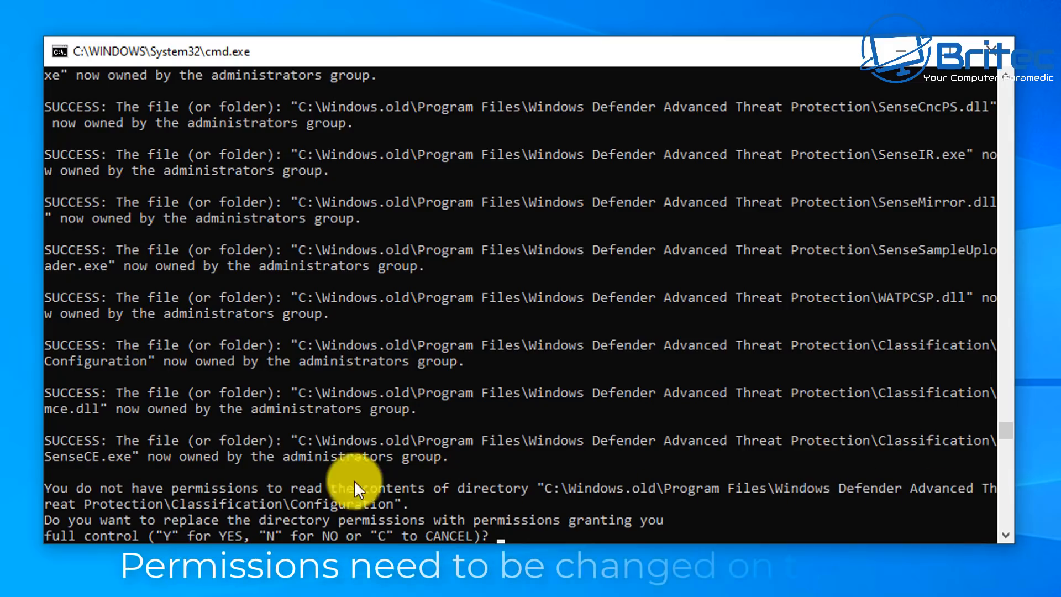
pyautogui.moveTo(555, 542)
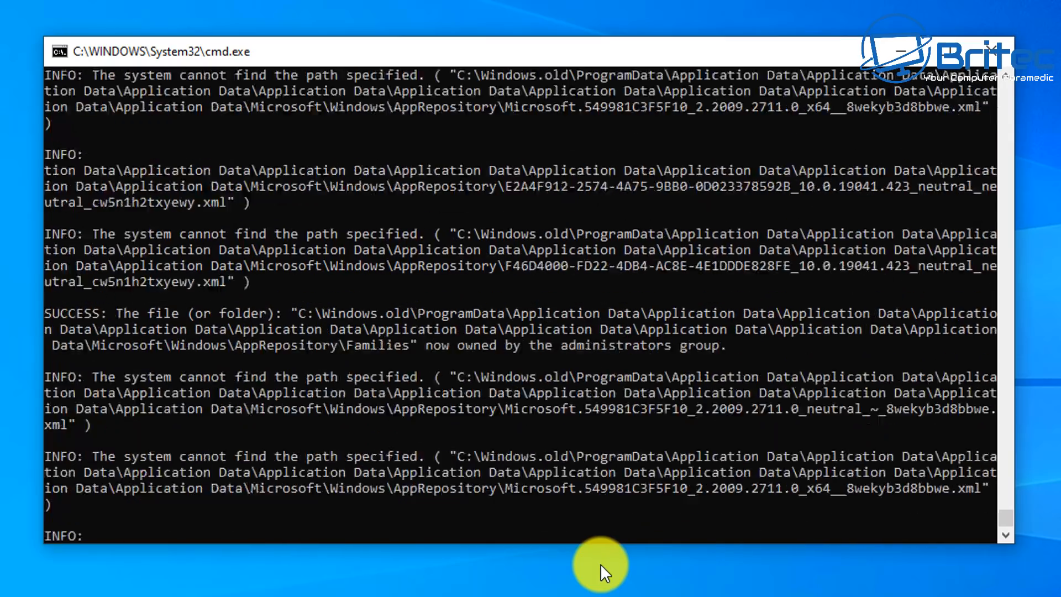
# Follow the takeown output, then launch ClearCache as administrator a second time.
pyautogui.scroll(-3)
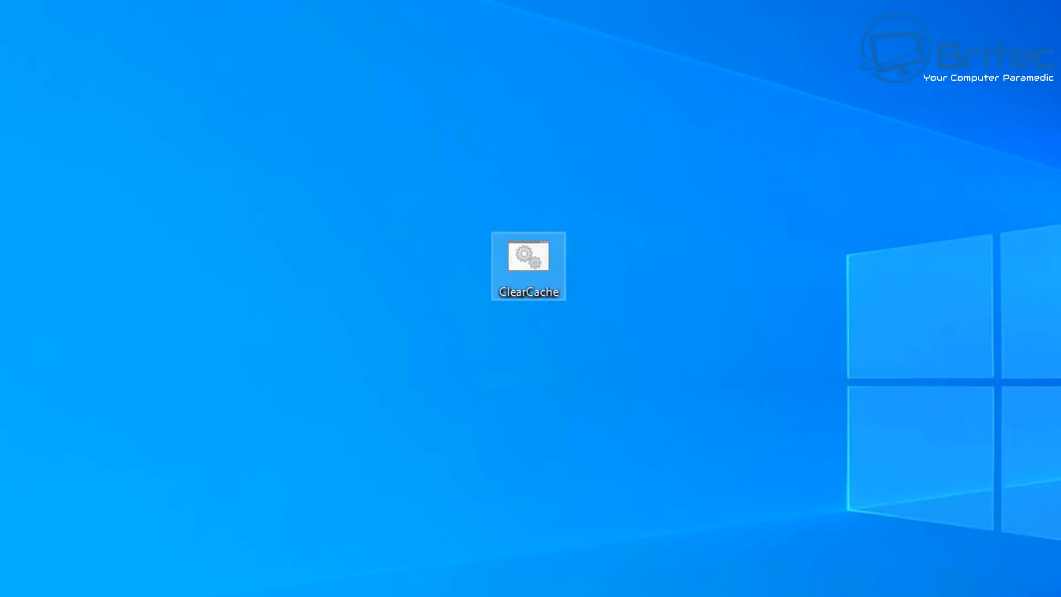
pyautogui.rightClick(529, 256)
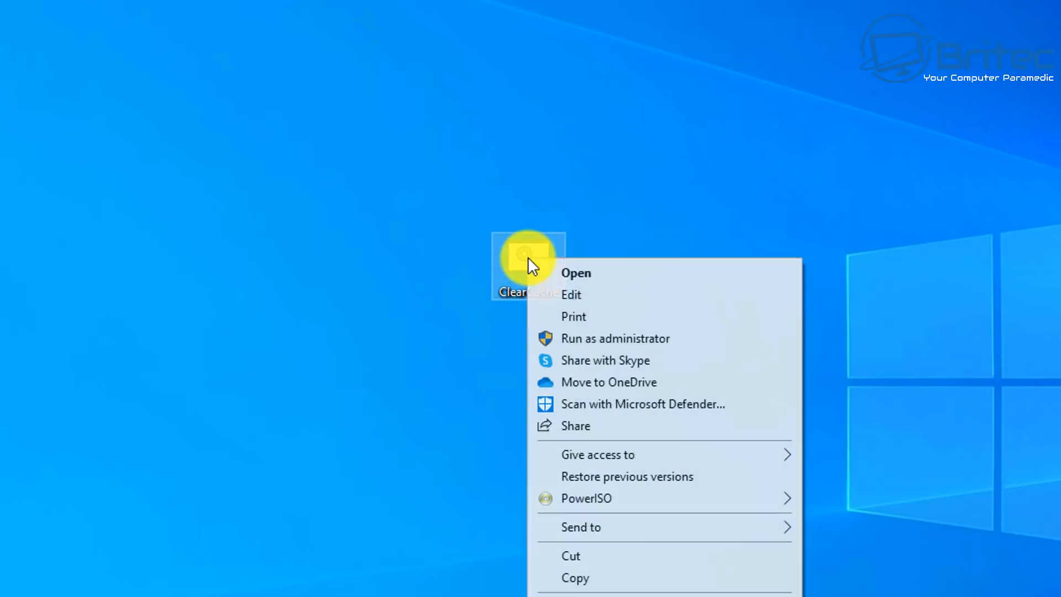
pyautogui.click(615, 338)
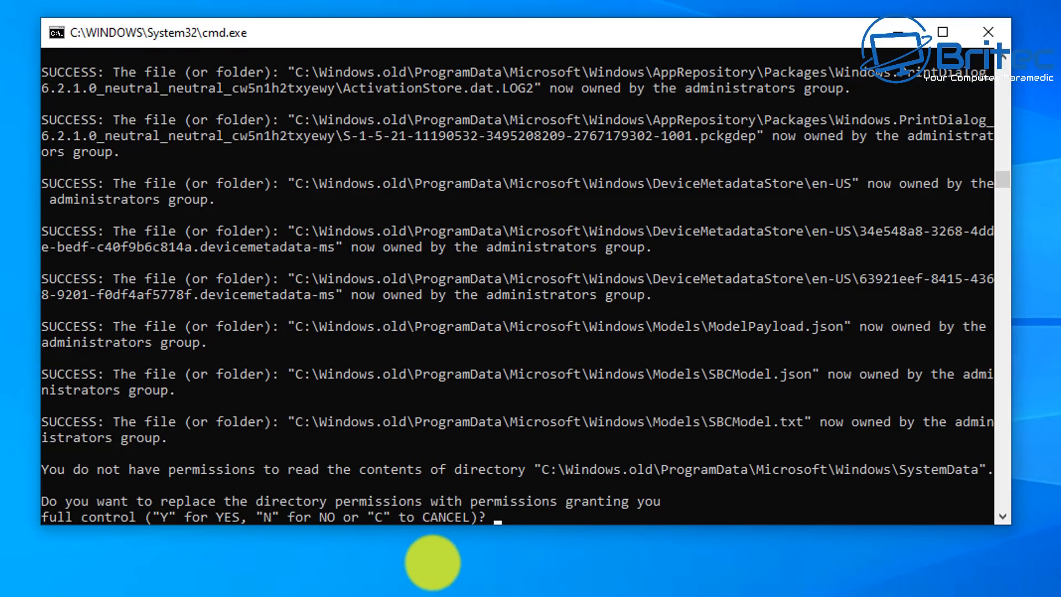
# Answer Y to grant full-control permissions and follow takeown through Windows.old WinSxS.
pyautogui.write('y')
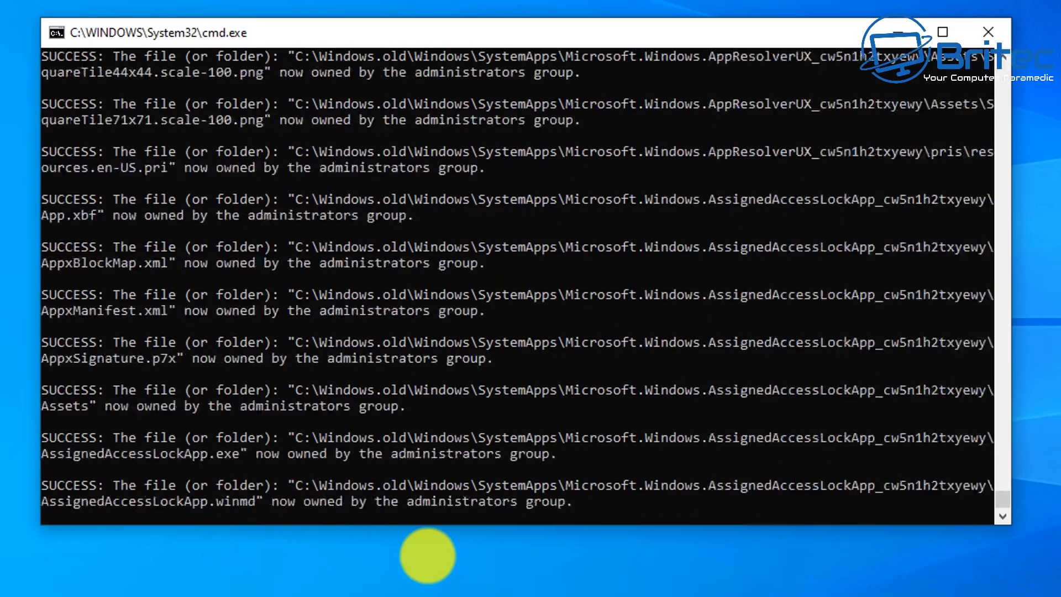
pyautogui.scroll(-3)
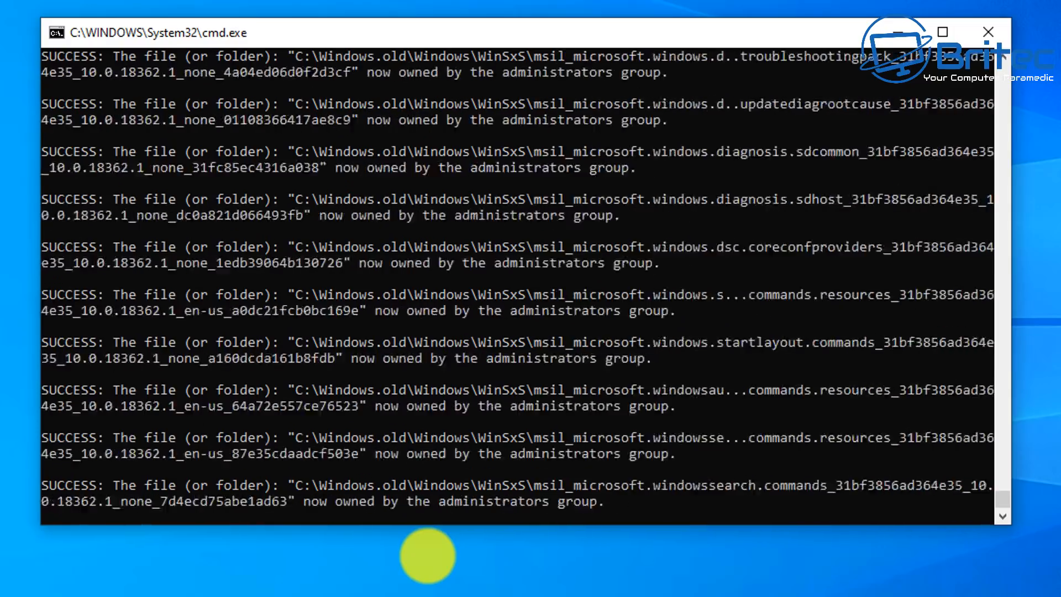
# Follow the takeown and icacls output until 'Press any key to continue' appears.
pyautogui.scroll(-3)
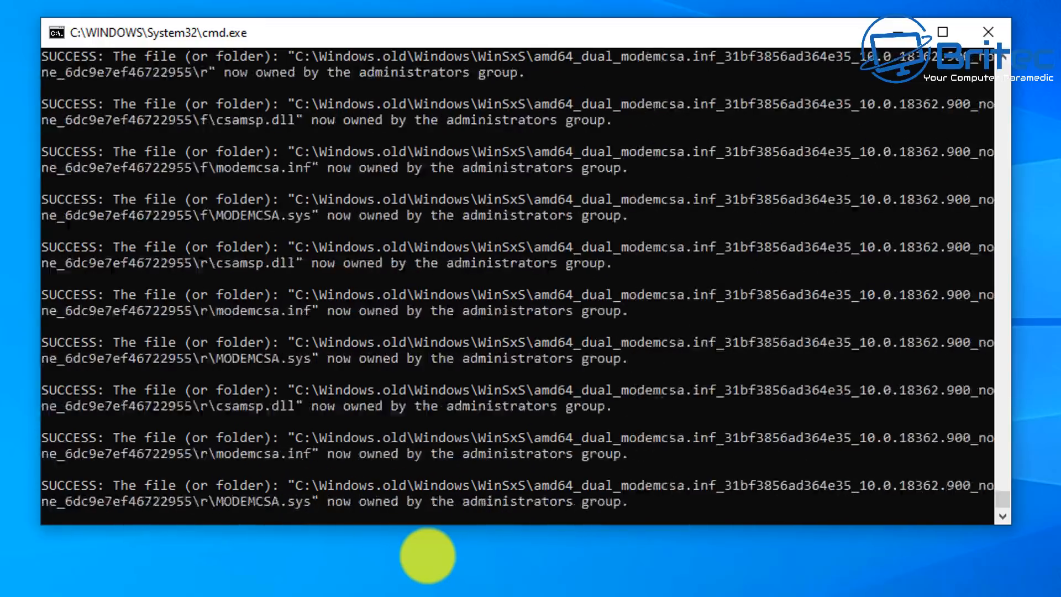
pyautogui.scroll(-3)
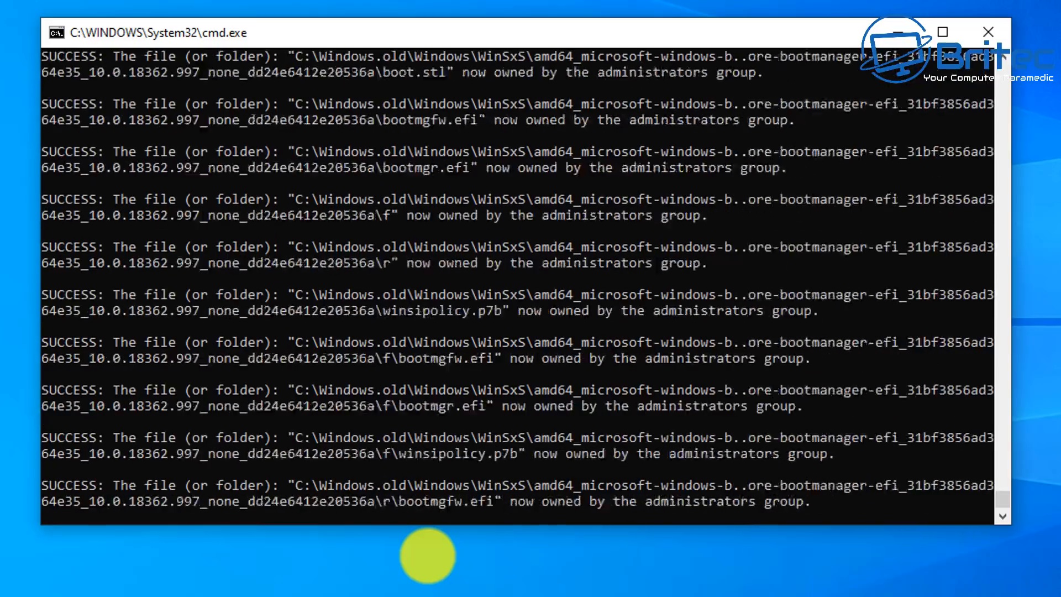
pyautogui.scroll(-3)
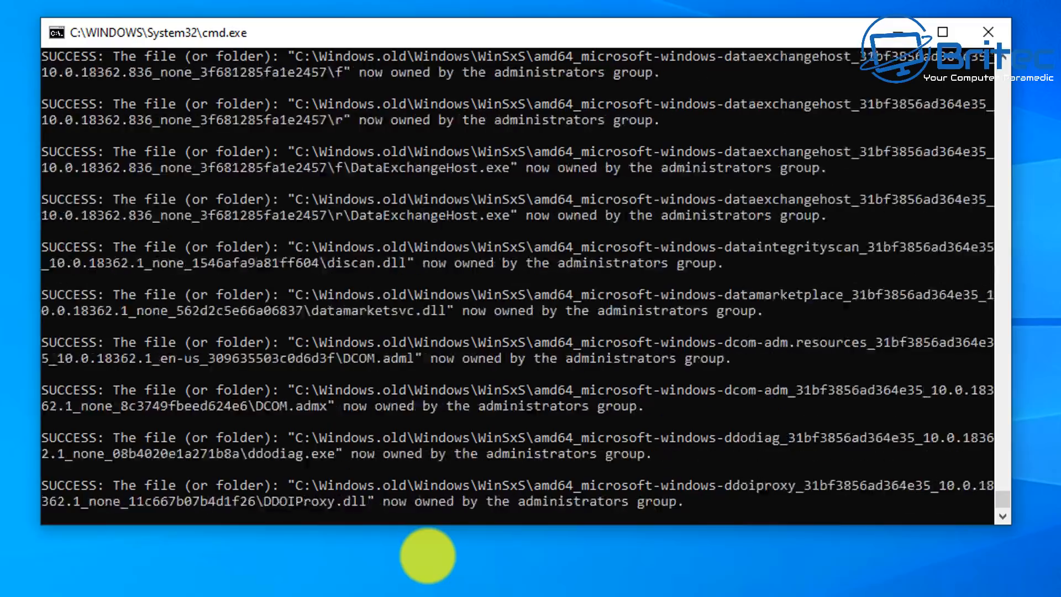
pyautogui.scroll(-3)
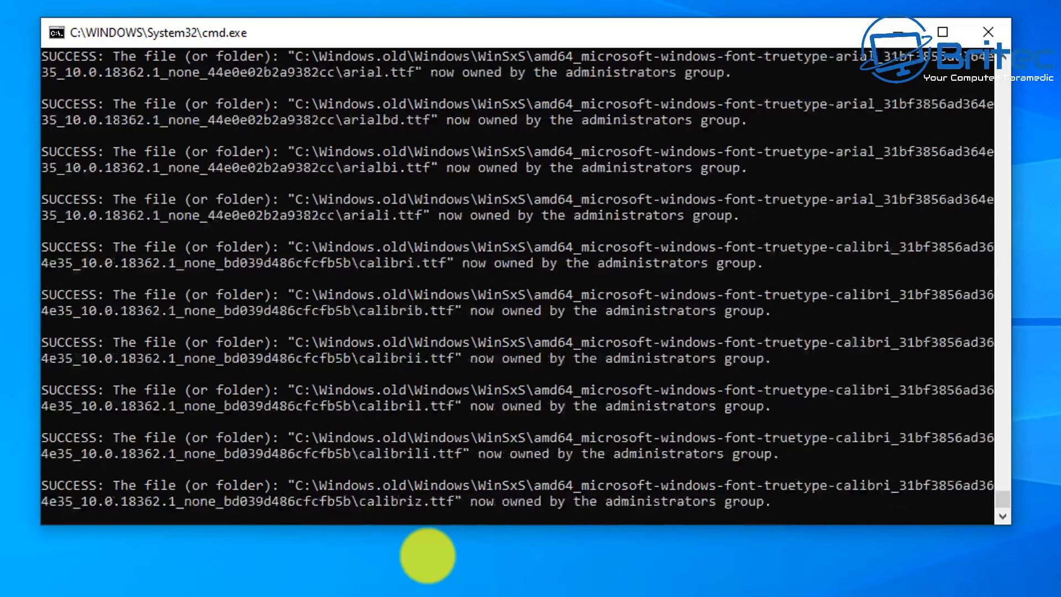
pyautogui.scroll(-3)
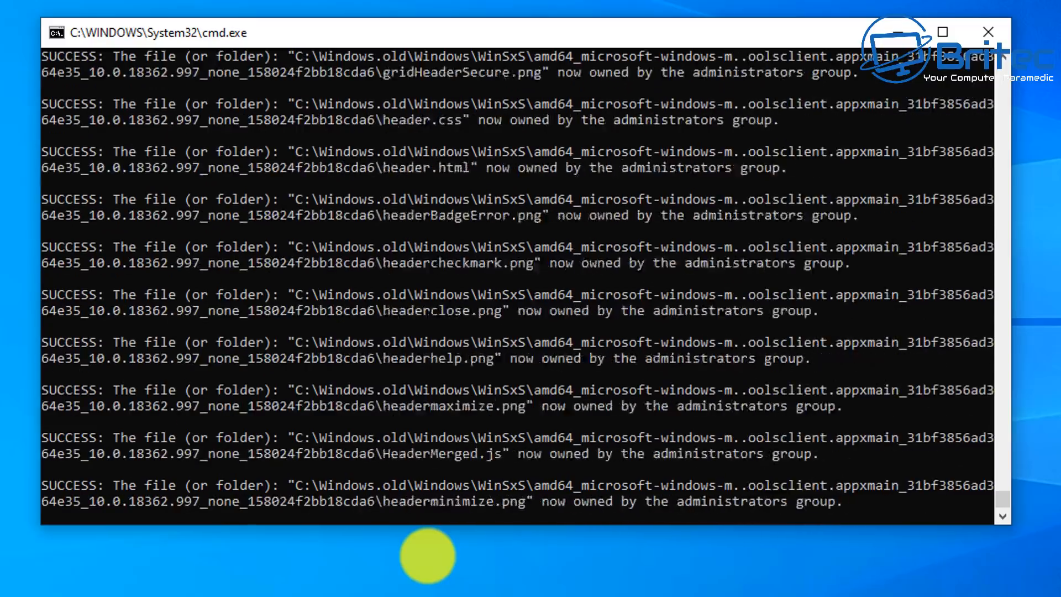
pyautogui.scroll(-3)
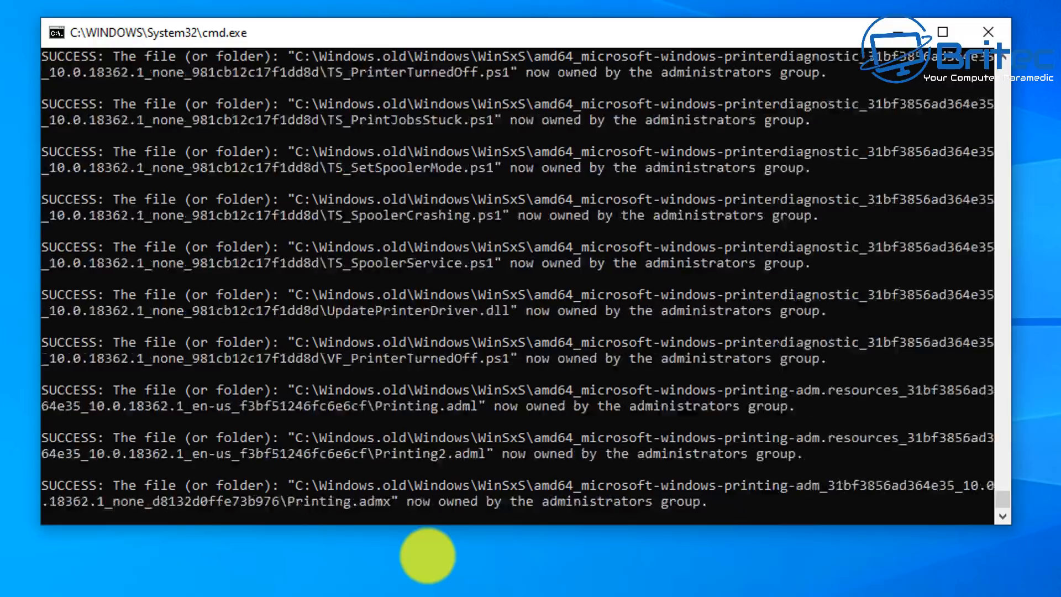
pyautogui.scroll(-3)
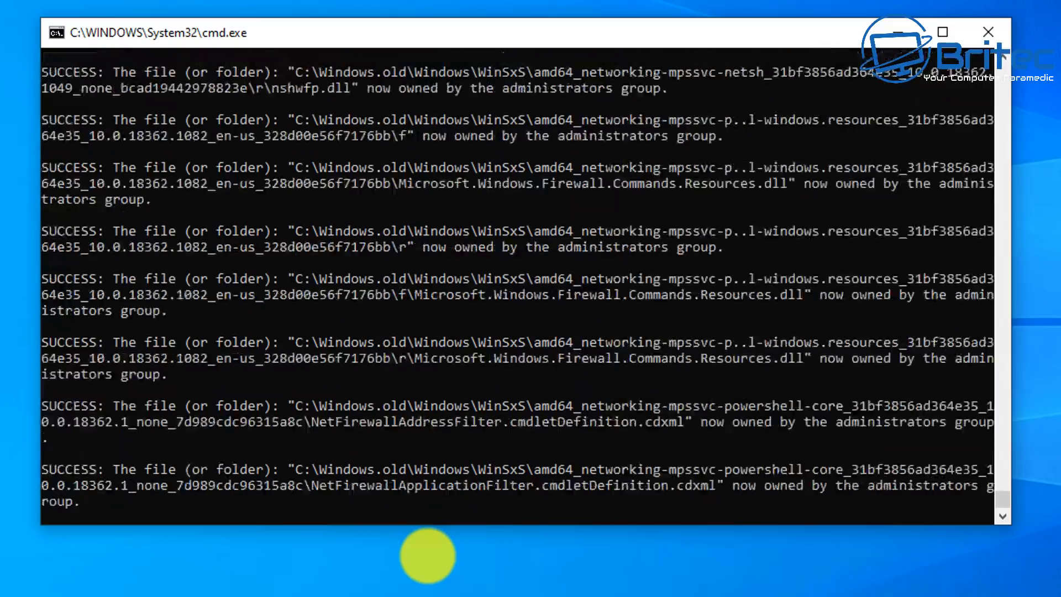
pyautogui.scroll(-3)
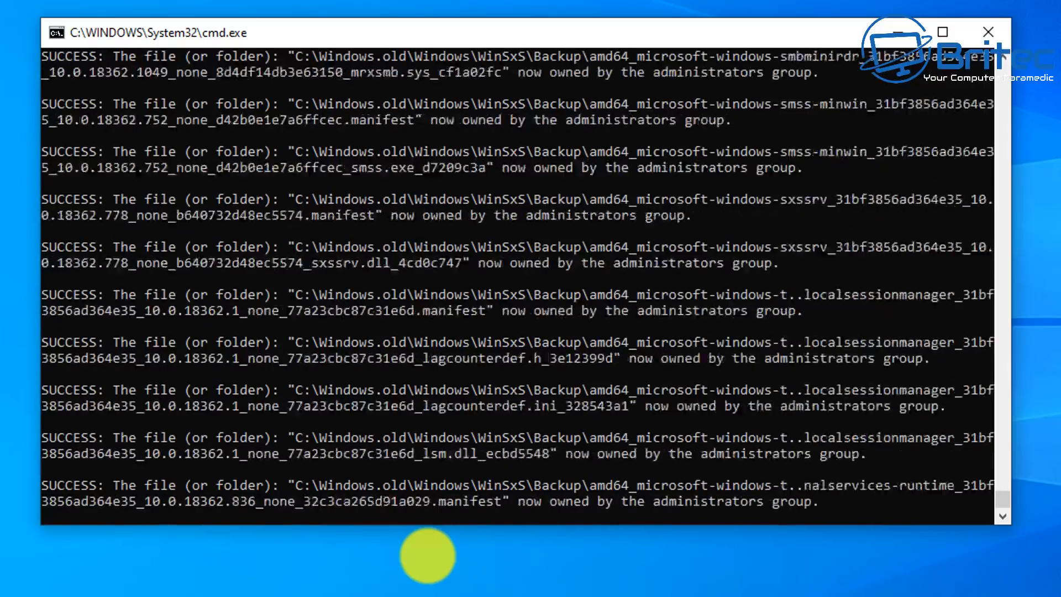
pyautogui.scroll(-3)
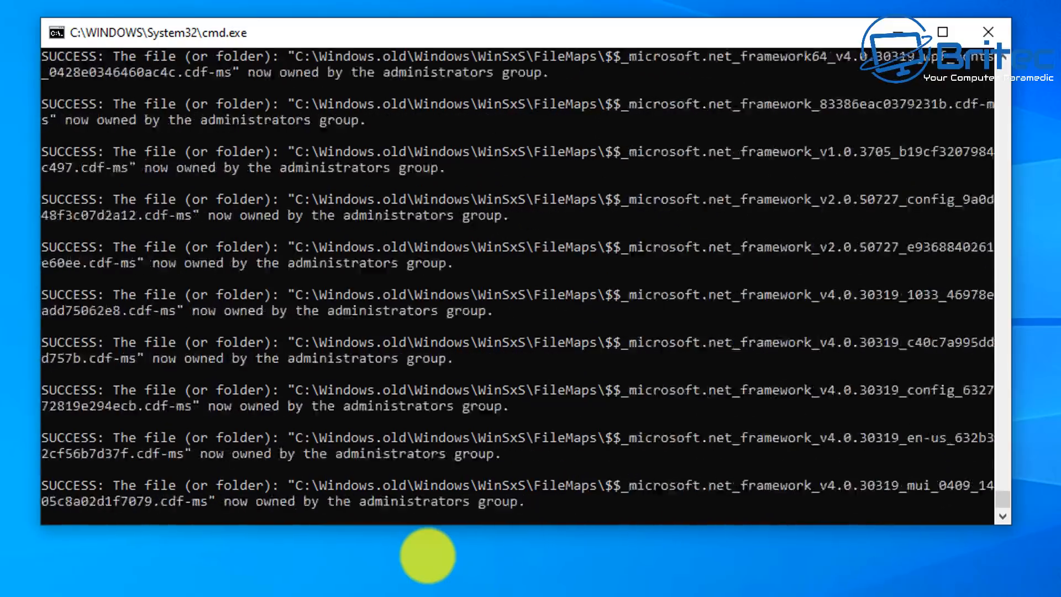
pyautogui.scroll(-3)
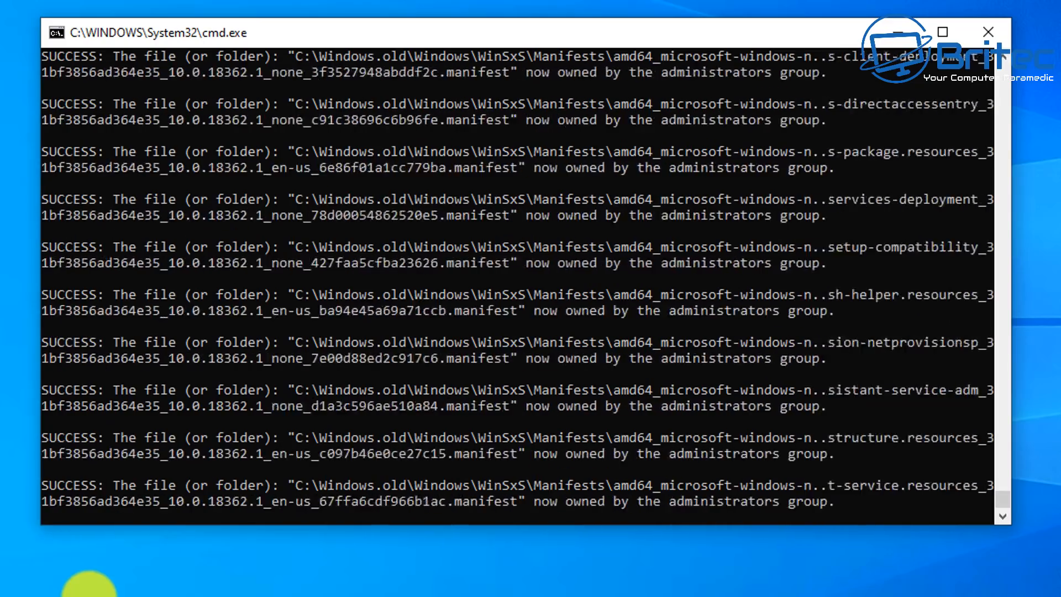
pyautogui.scroll(-3)
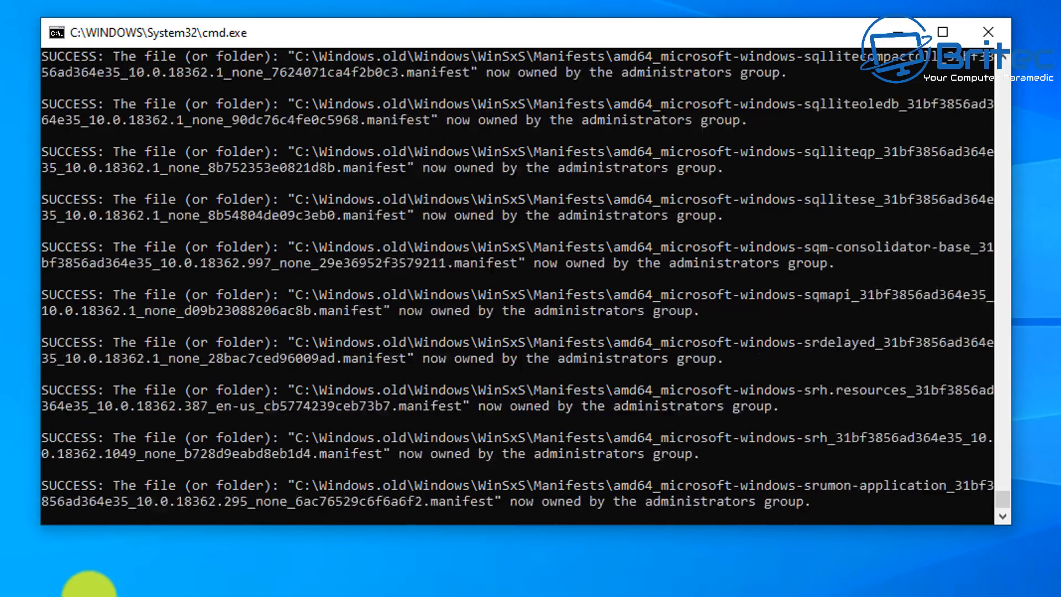
pyautogui.scroll(-3)
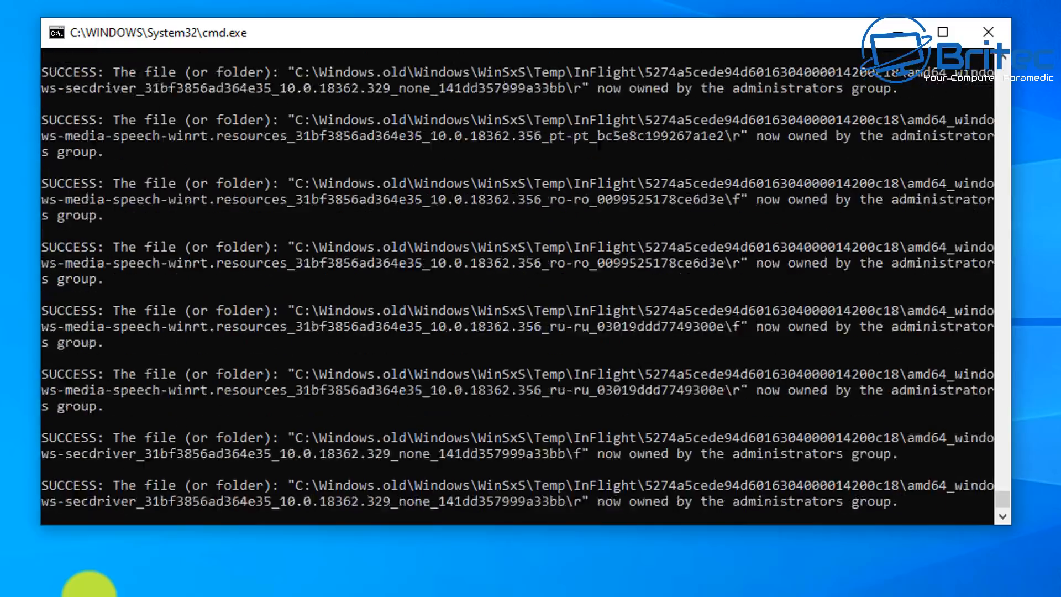
pyautogui.scroll(-3)
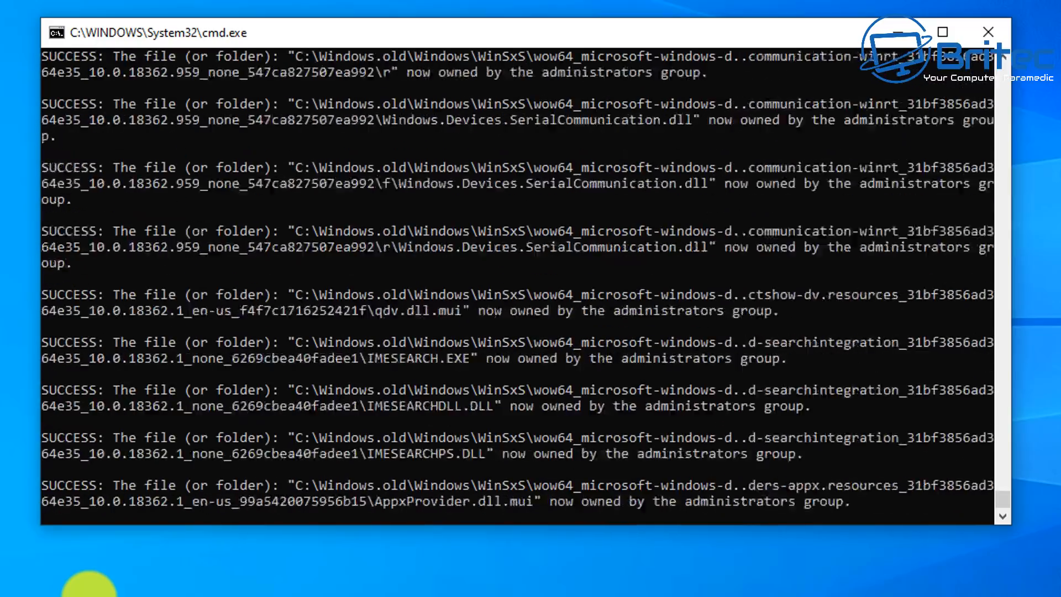
pyautogui.scroll(-3)
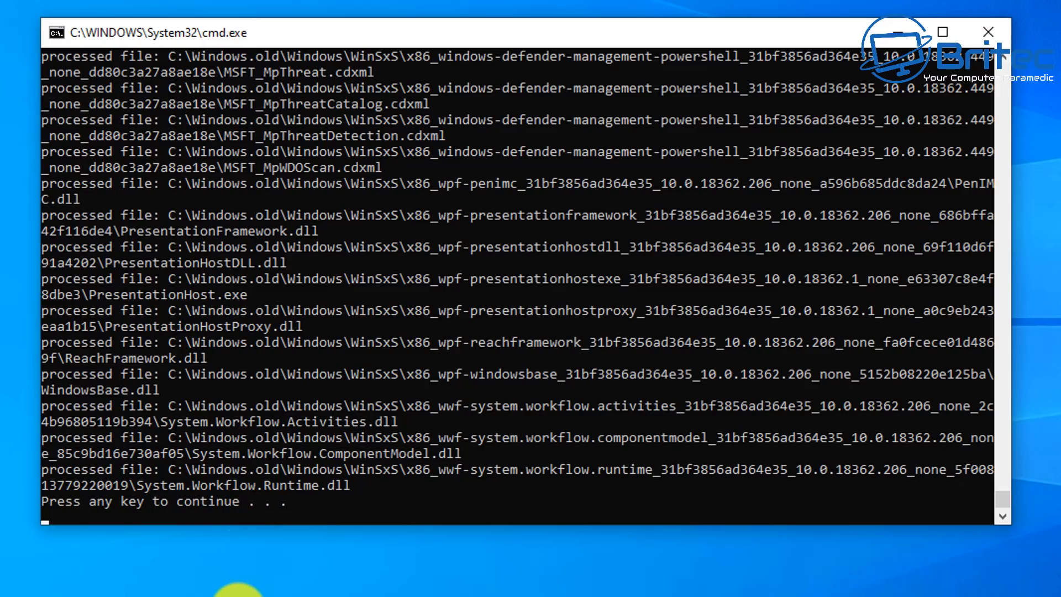
# Continue past the pause, let the update services restart, and close the script window.
pyautogui.press('enter')
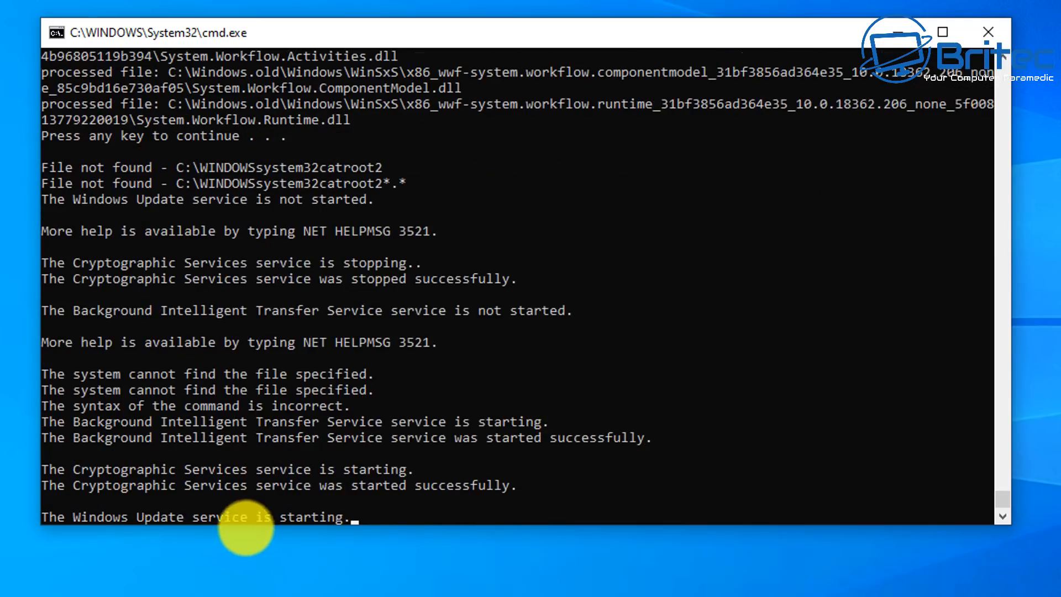
pyautogui.press('enter')
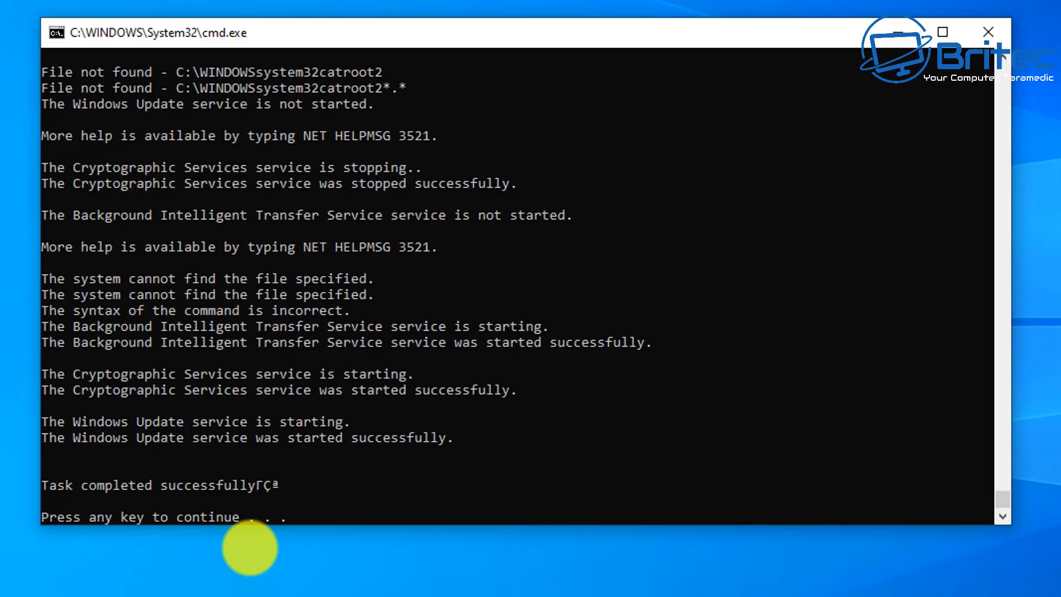
pyautogui.press('enter')
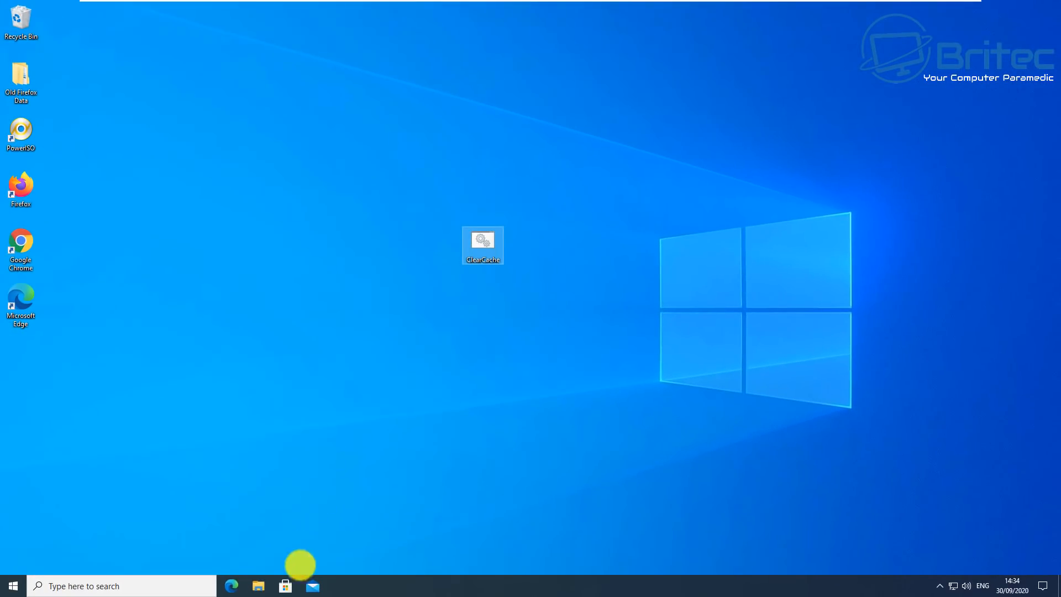
# Check that C:\Temp is empty, then return to Local Disk (C:) via This PC.
pyautogui.click(259, 585)
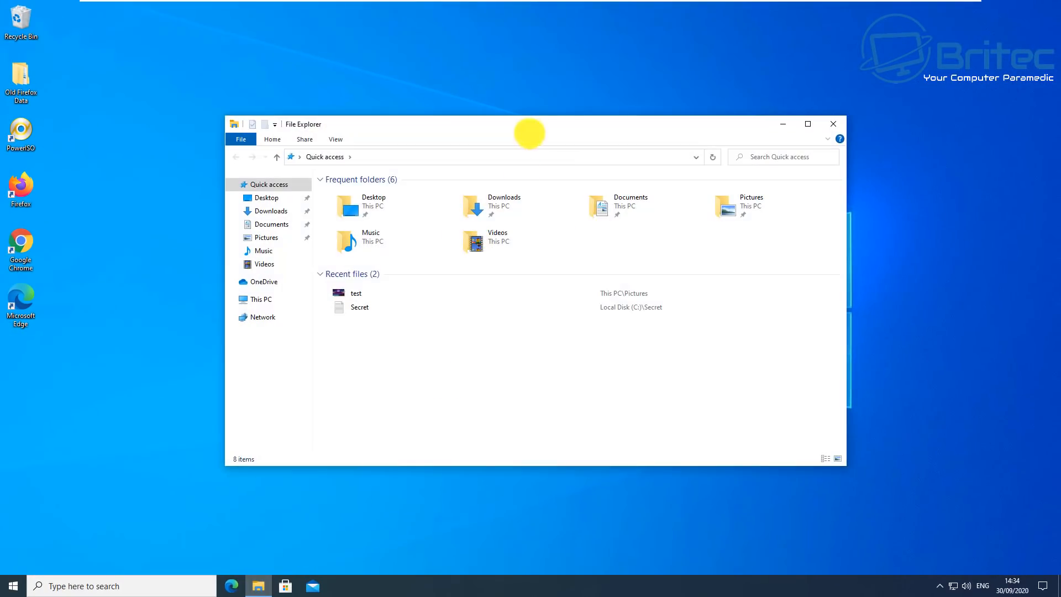
pyautogui.click(261, 292)
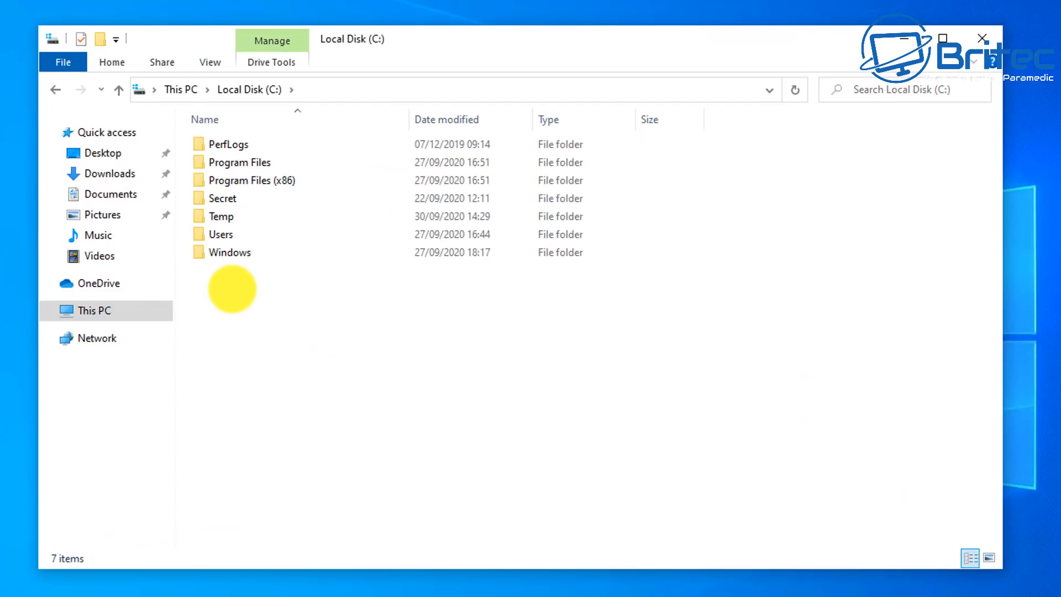
pyautogui.doubleClick(220, 216)
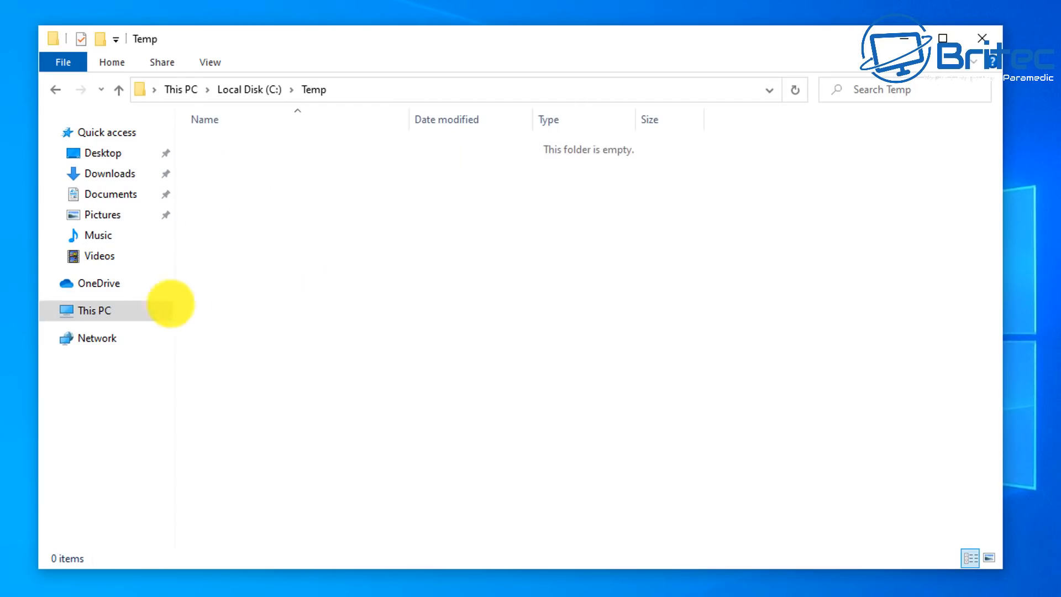
pyautogui.click(94, 310)
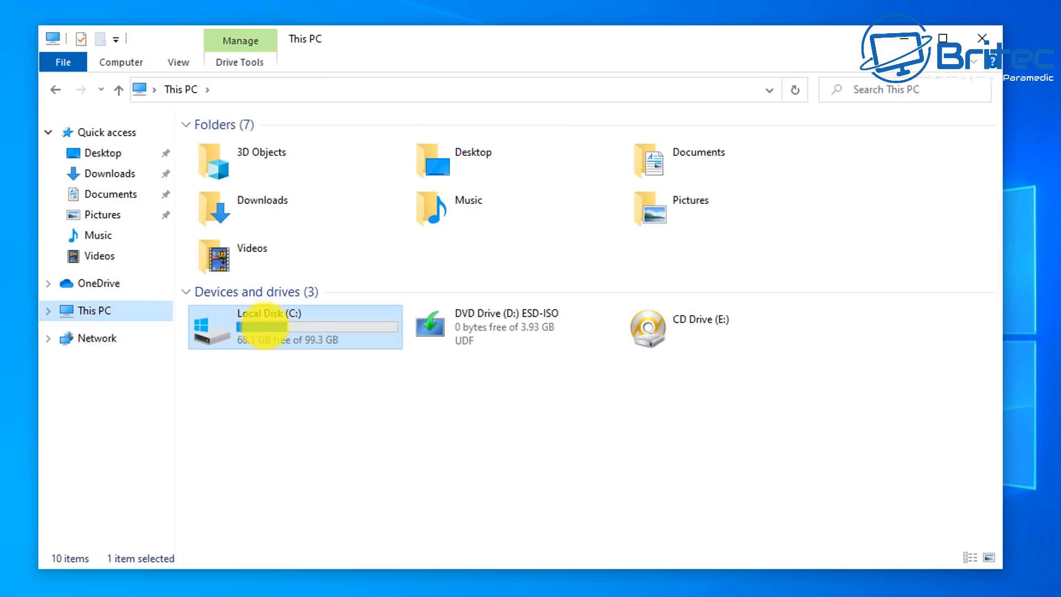
pyautogui.doubleClick(259, 326)
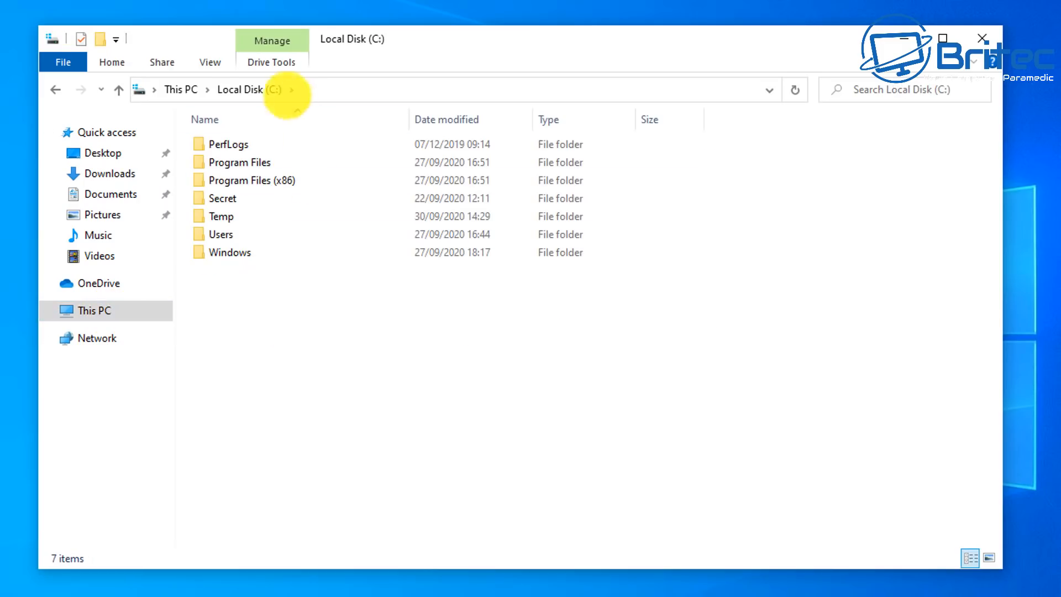
# Enable 'Show hidden files, folders, and drives' in Folder Options and apply it.
pyautogui.click(209, 62)
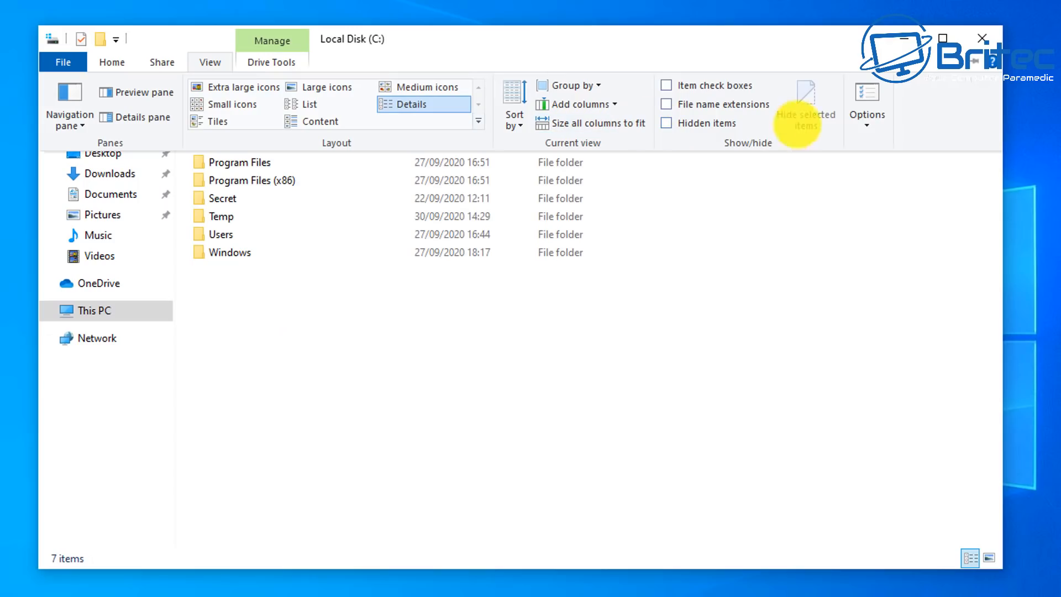
pyautogui.click(866, 102)
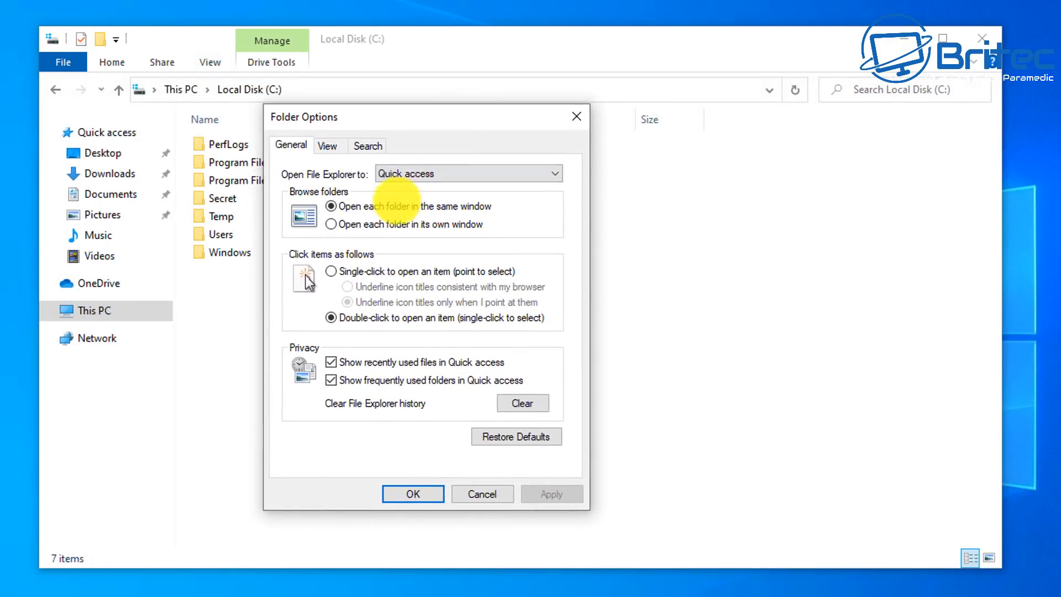
pyautogui.click(326, 146)
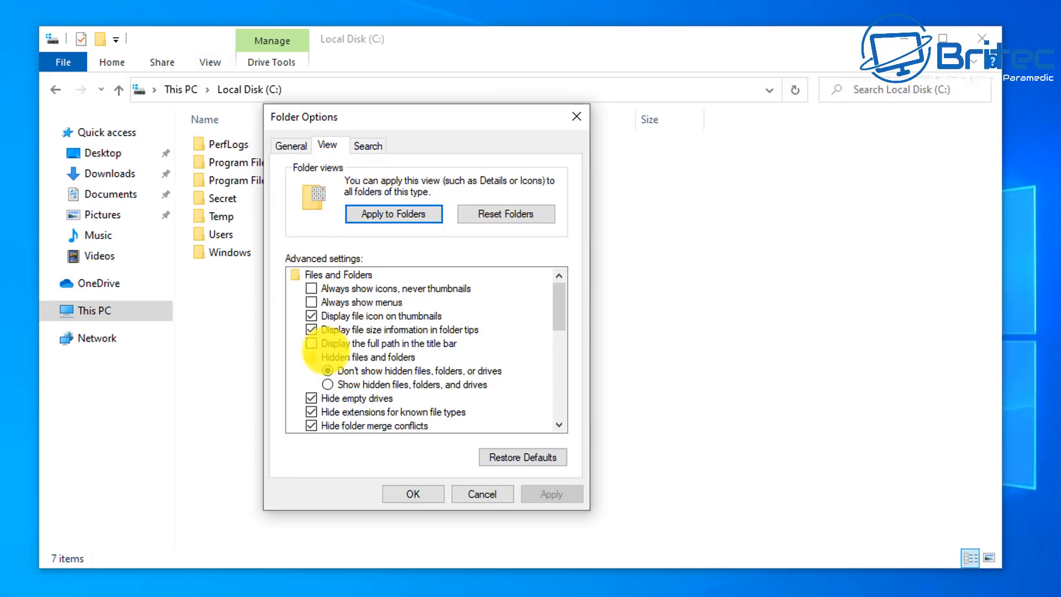
pyautogui.click(328, 384)
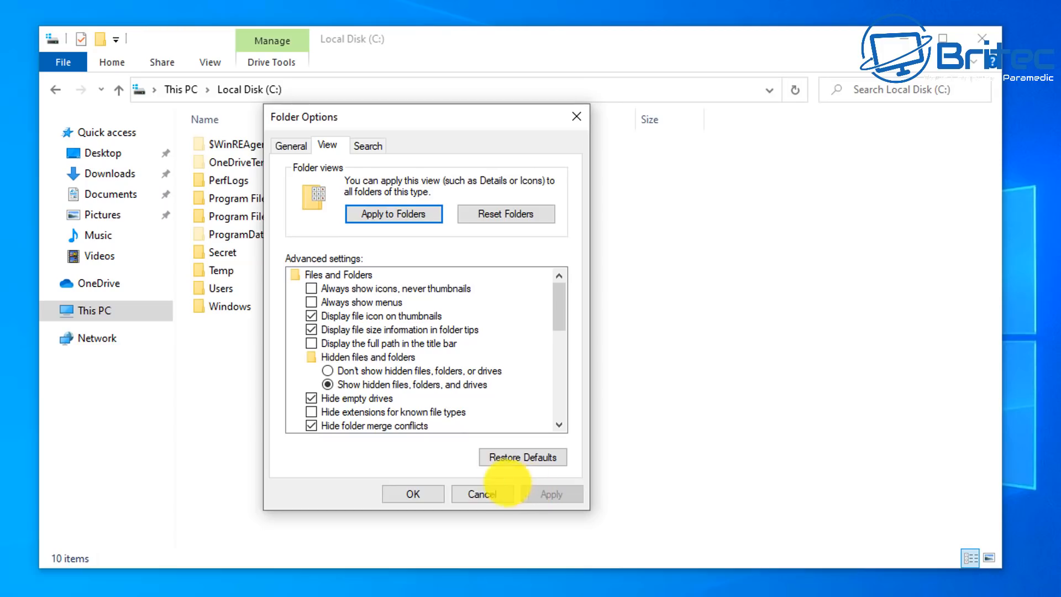
pyautogui.click(481, 494)
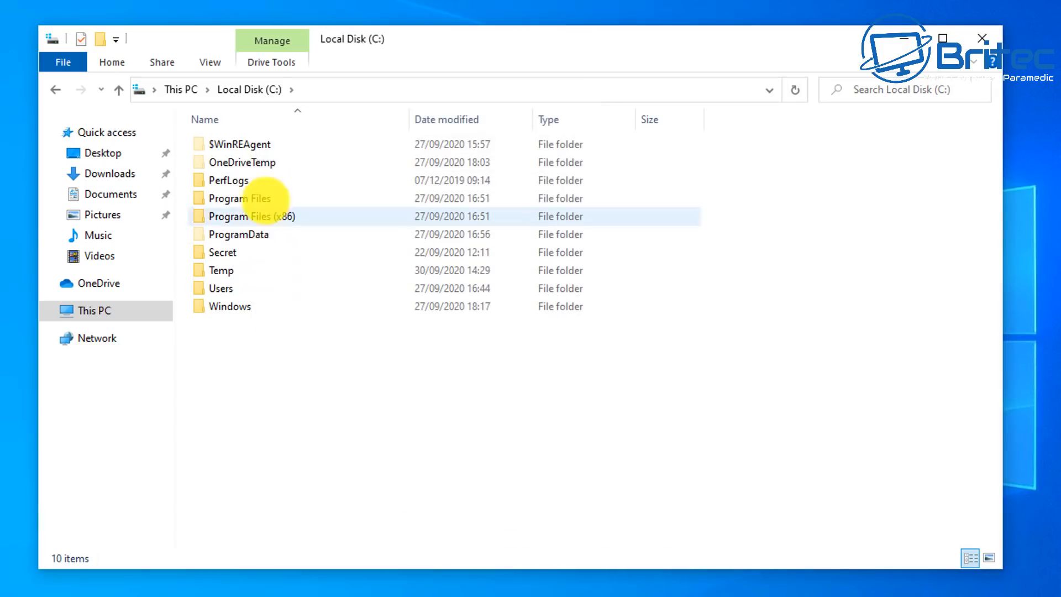
# Browse Users > profile > AppData > Local > Temporary Internet Files to confirm it is empty.
pyautogui.click(220, 271)
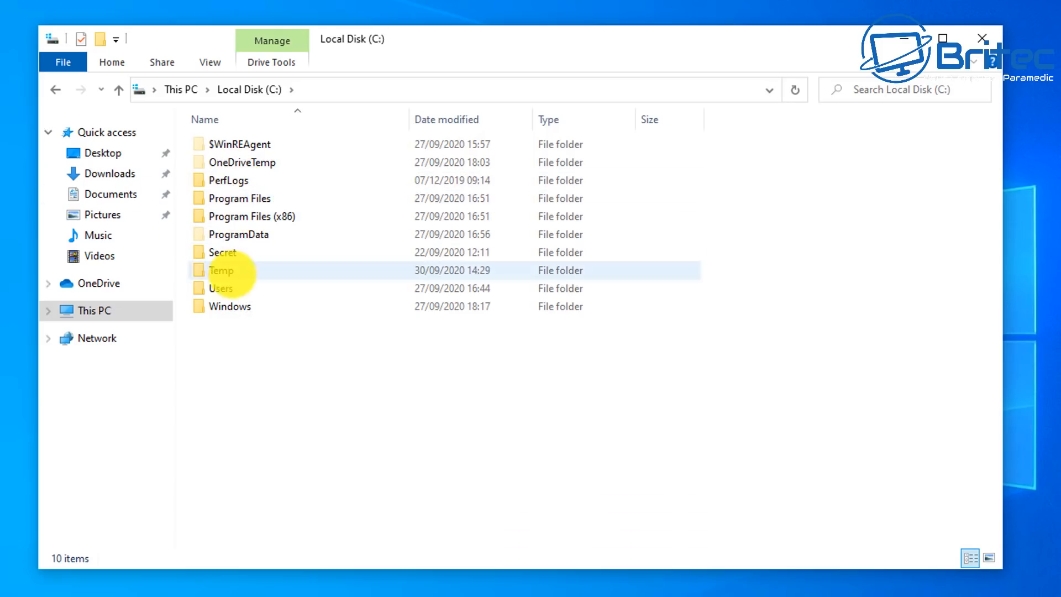
pyautogui.doubleClick(221, 287)
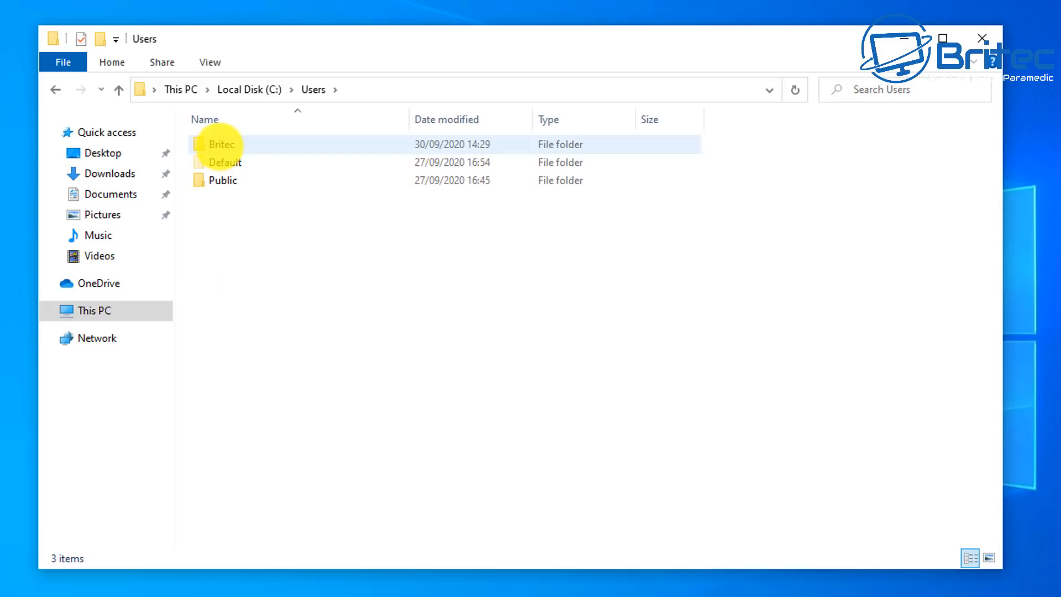
pyautogui.doubleClick(220, 143)
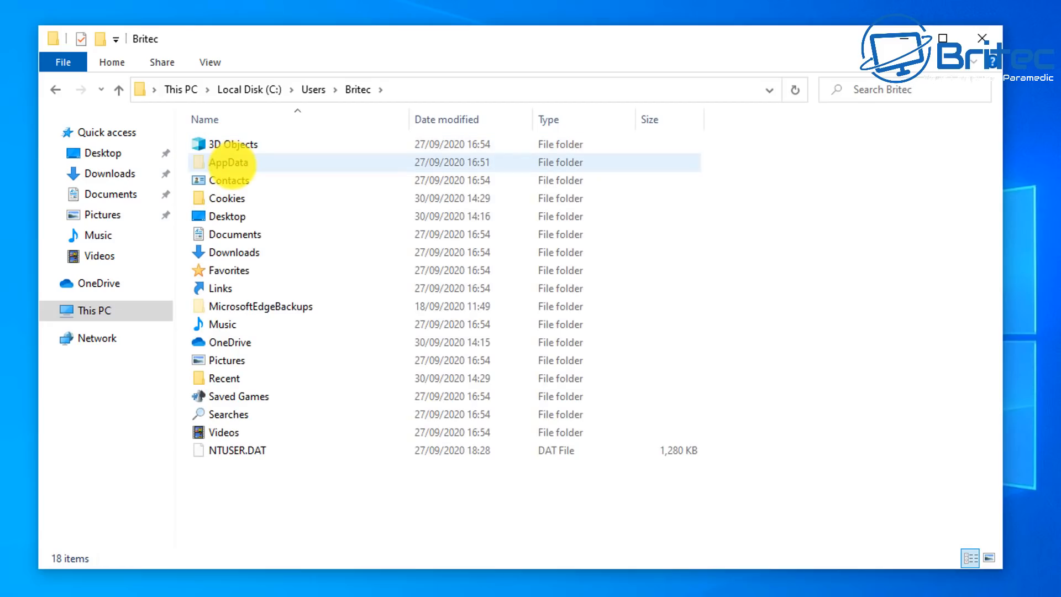
pyautogui.doubleClick(229, 162)
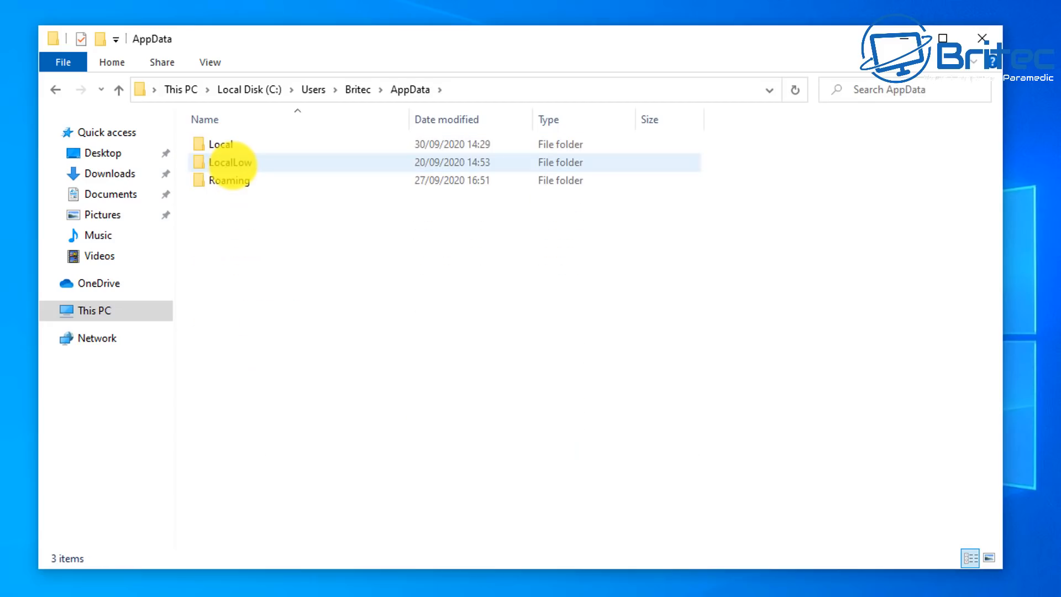
pyautogui.doubleClick(220, 144)
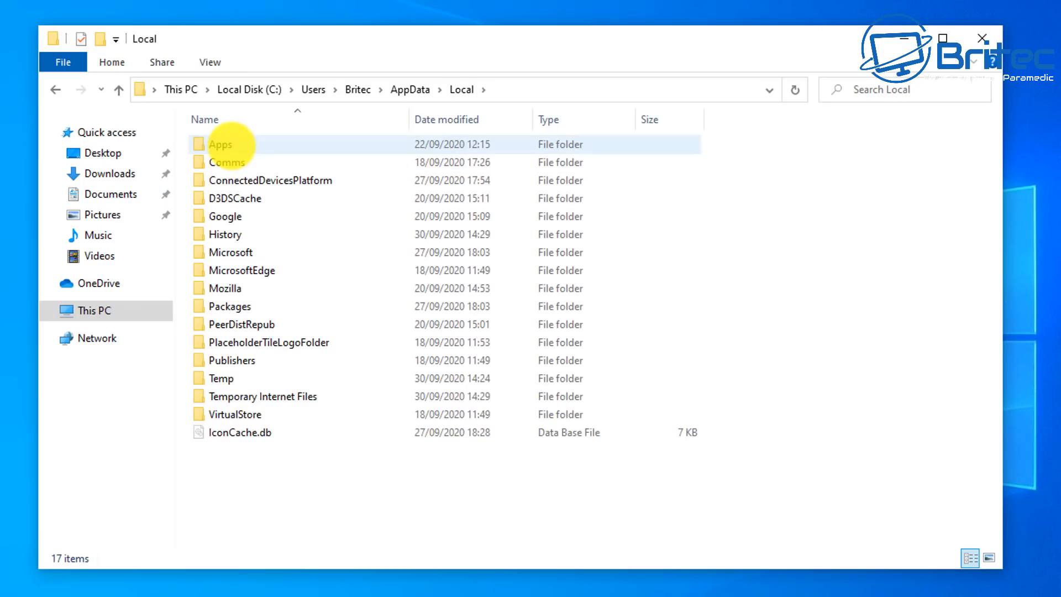
pyautogui.doubleClick(264, 395)
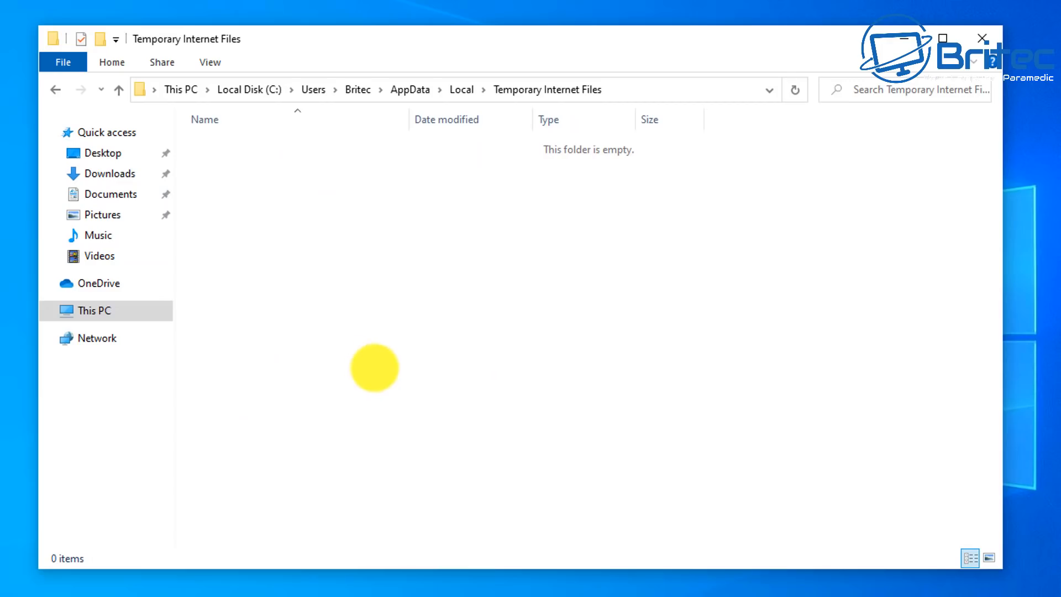
pyautogui.moveTo(56, 90)
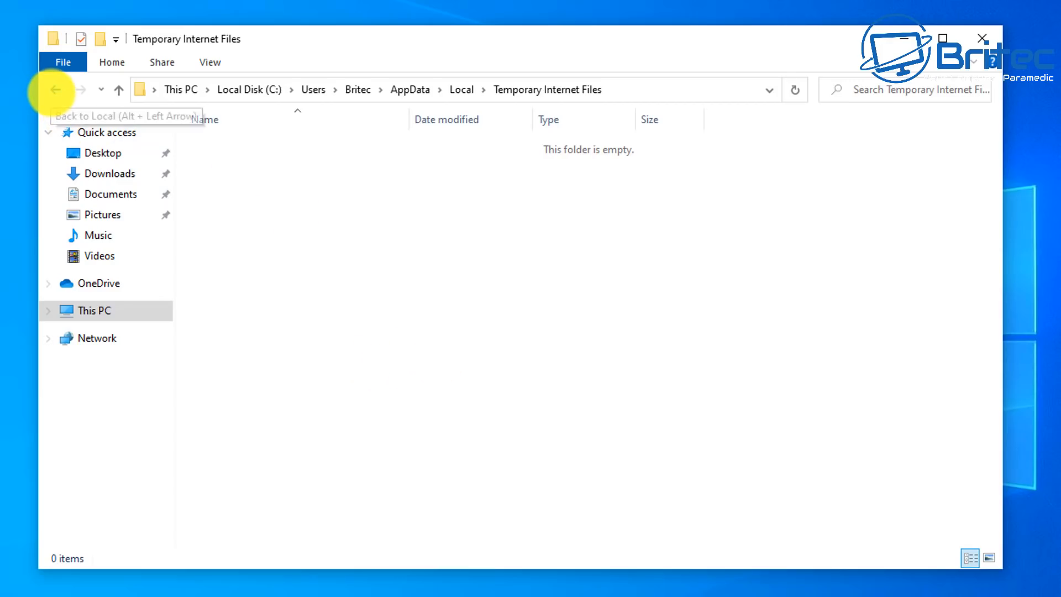
pyautogui.click(55, 88)
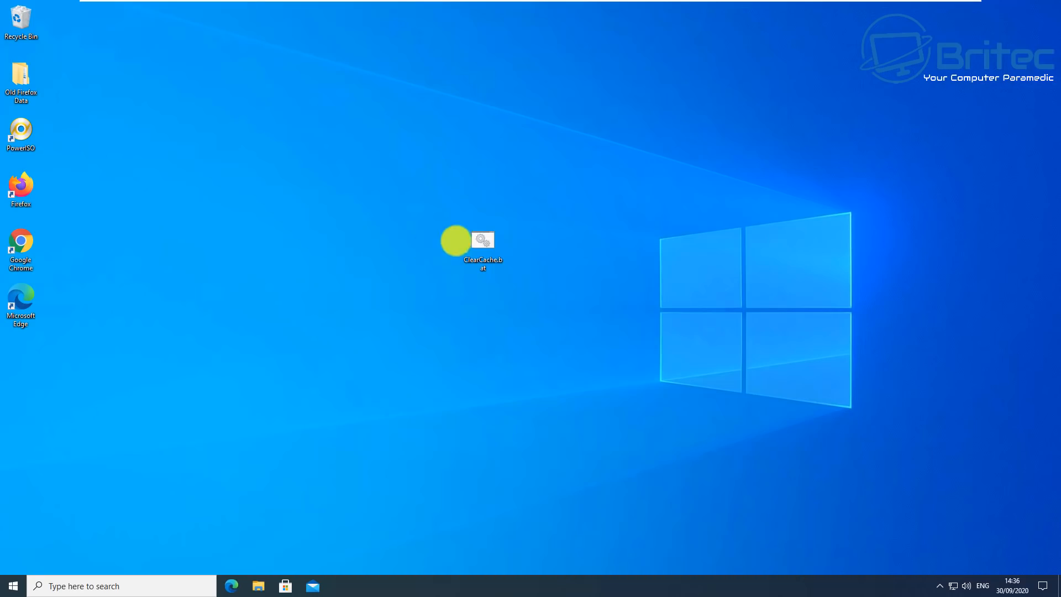
# Open ClearCache.bat from the desktop in Notepad.
pyautogui.doubleClick(482, 240)
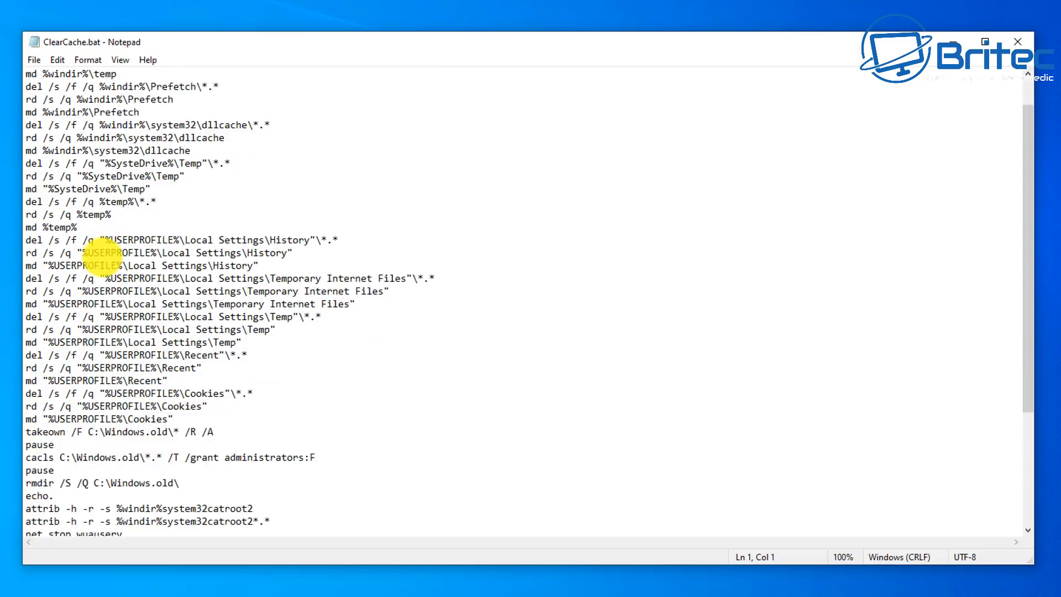
# Highlight the takeown, net stop BITS and ren lines in the script, then close Notepad.
pyautogui.scroll(-3)
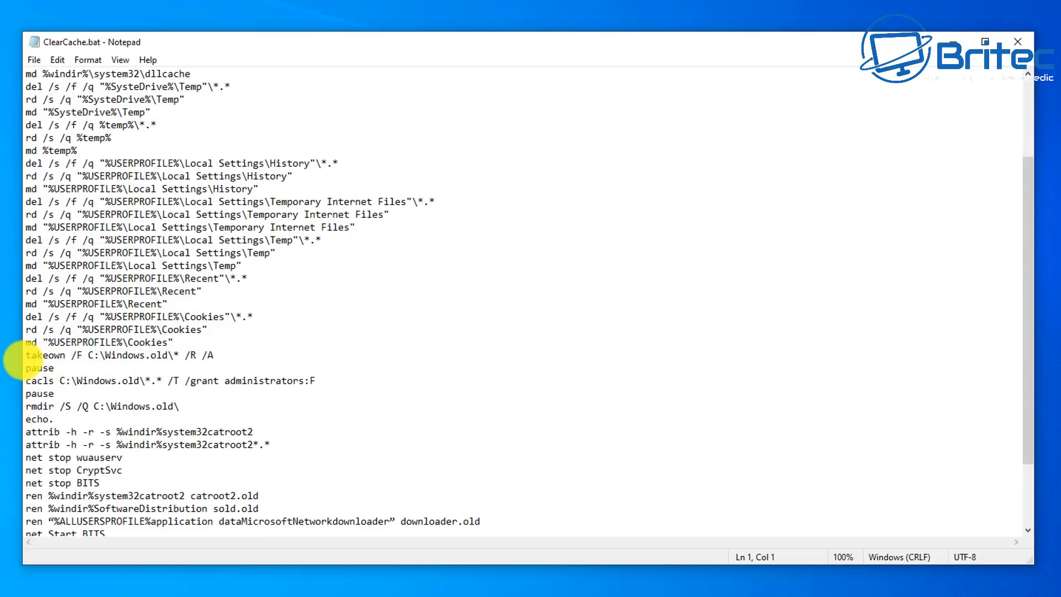
pyautogui.doubleClick(47, 354)
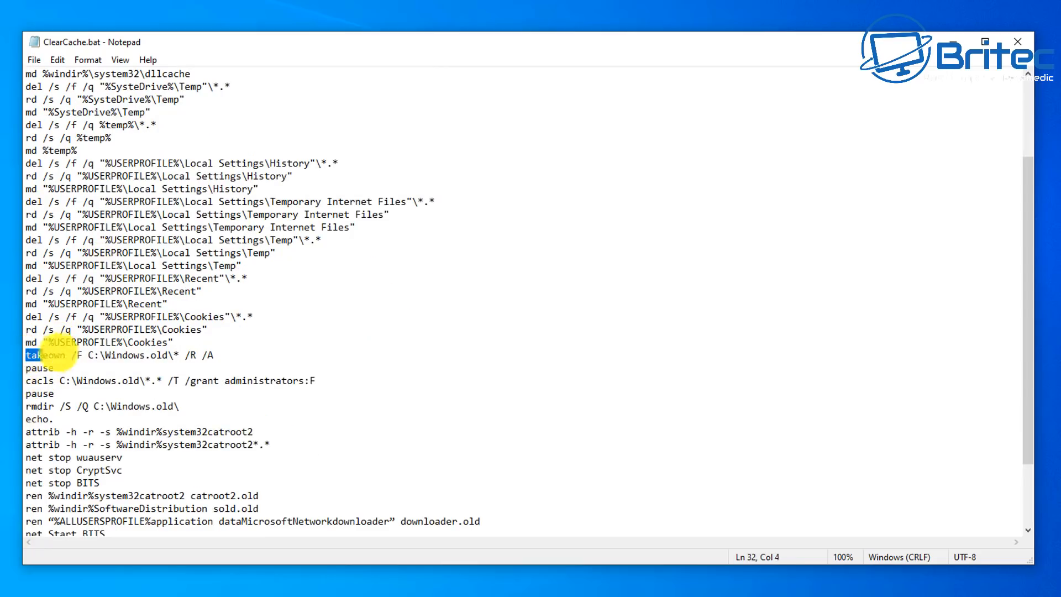
pyautogui.moveTo(27, 355); pyautogui.dragTo(179, 405)
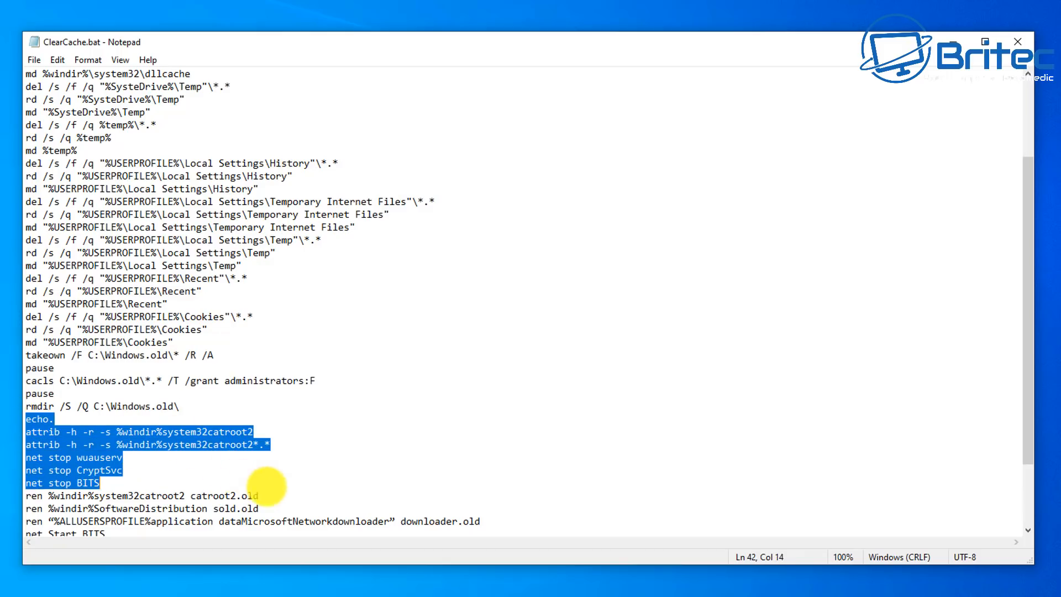
pyautogui.moveTo(97, 483); pyautogui.dragTo(482, 522)
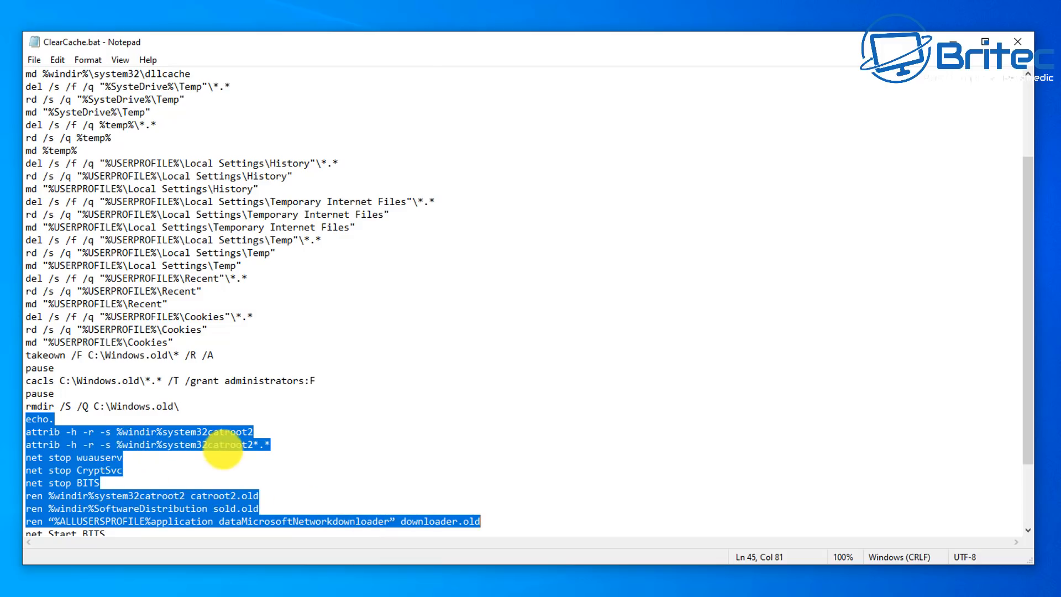
pyautogui.scroll(-3)
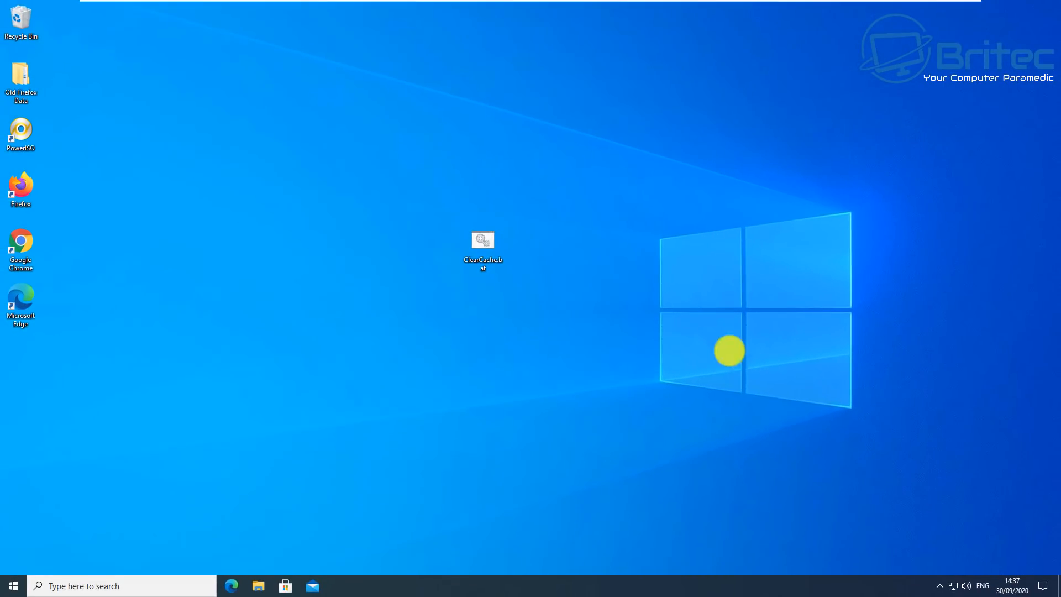
pyautogui.moveTo(813, 365)
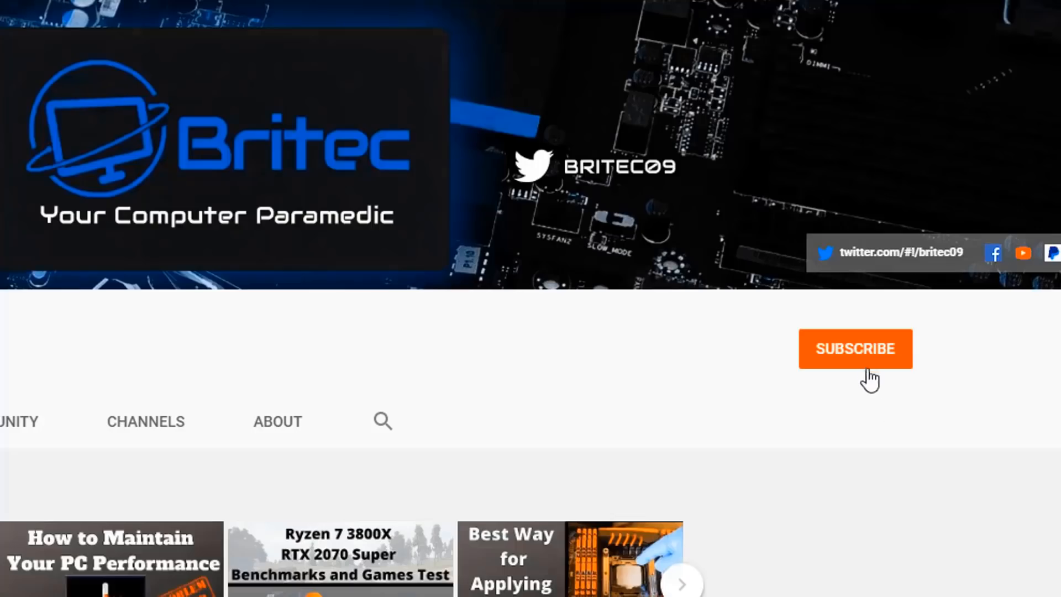
# Subscribe to the Britec channel and set its notification bell to All uploads.
pyautogui.click(854, 349)
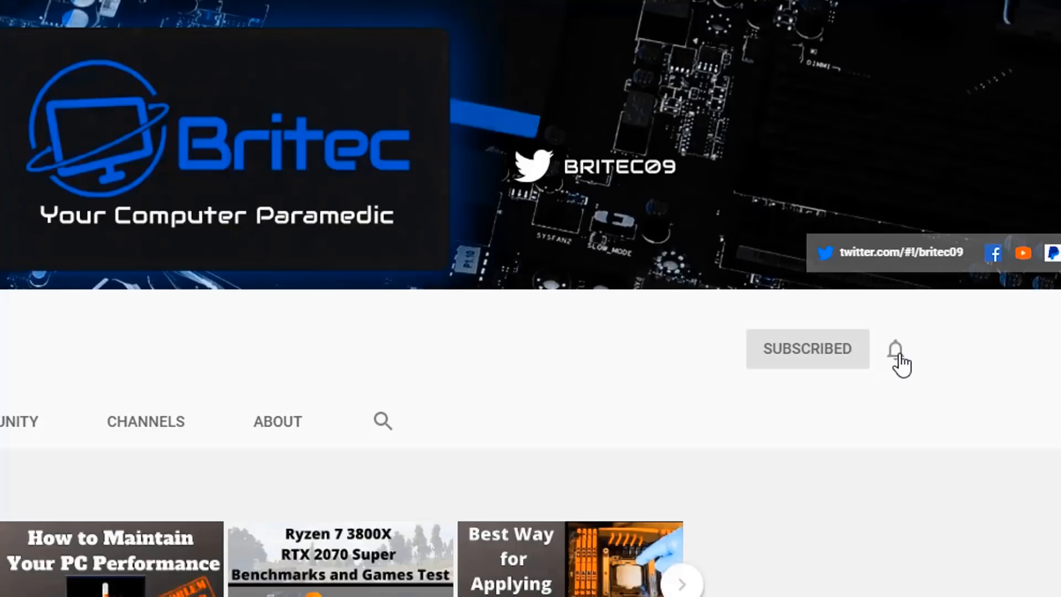
pyautogui.click(895, 350)
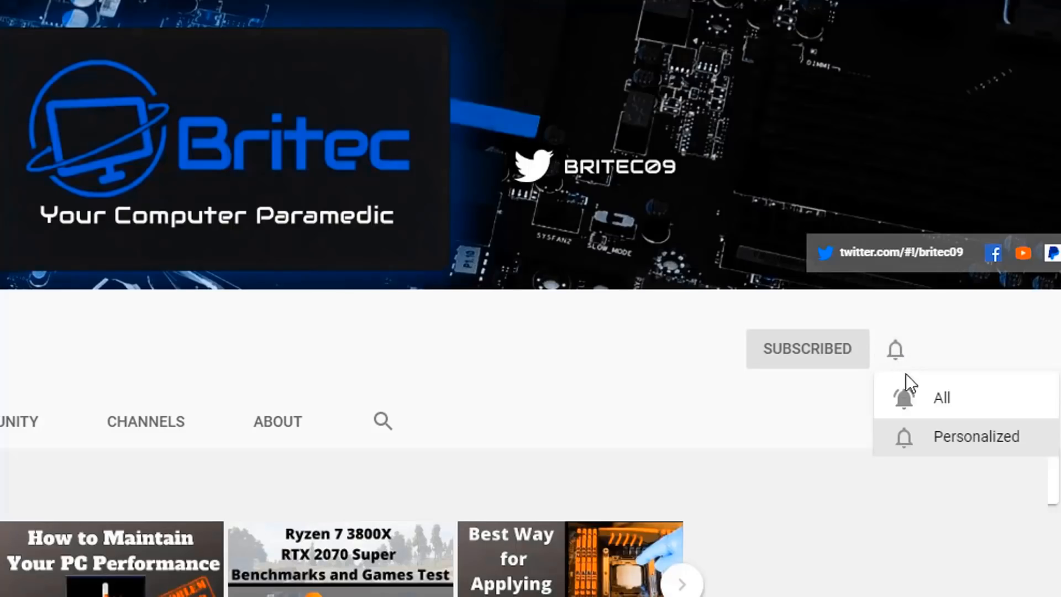
pyautogui.click(940, 397)
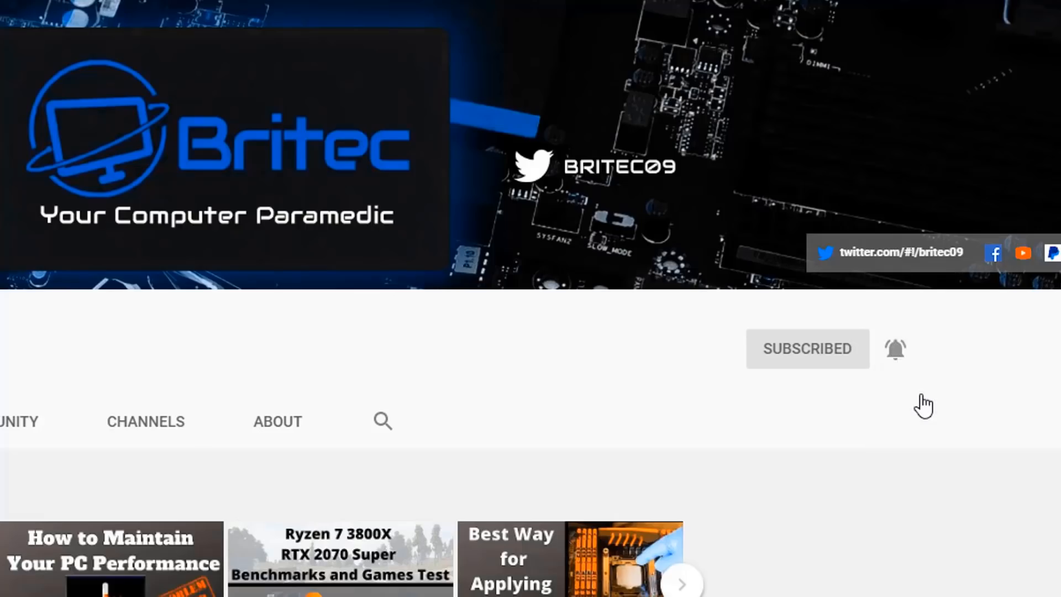